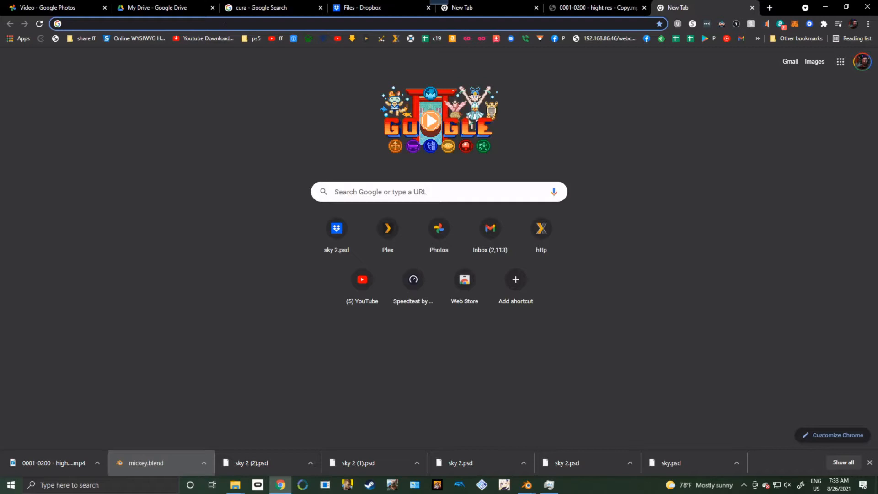
Step: Search Google for 'cura' and open the Ultimaker Cura 4.9 result
left_click(224, 24)
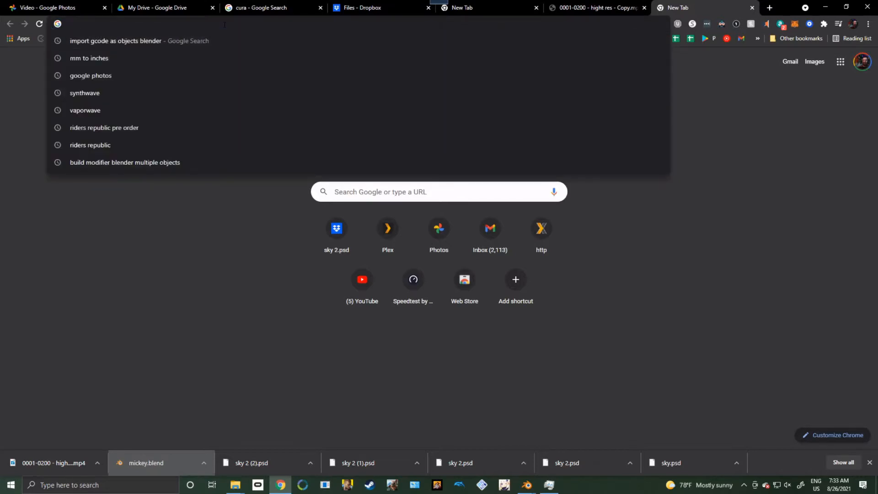
type("cura download")
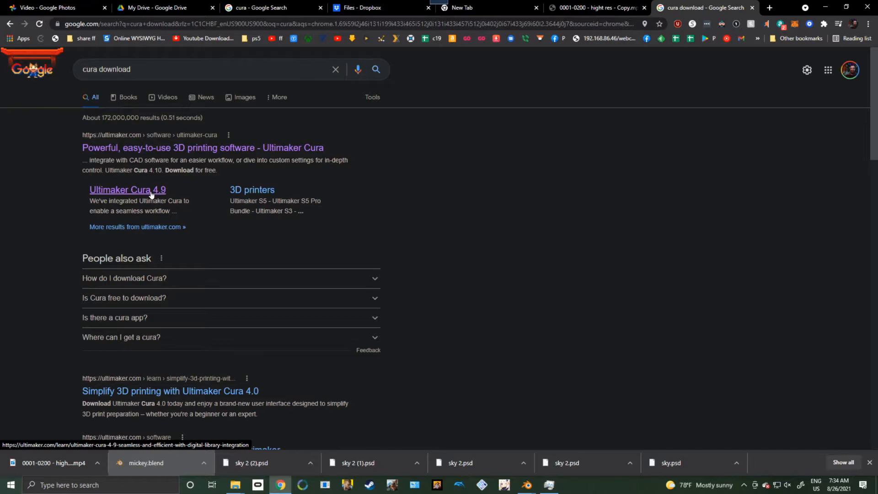
left_click(127, 189)
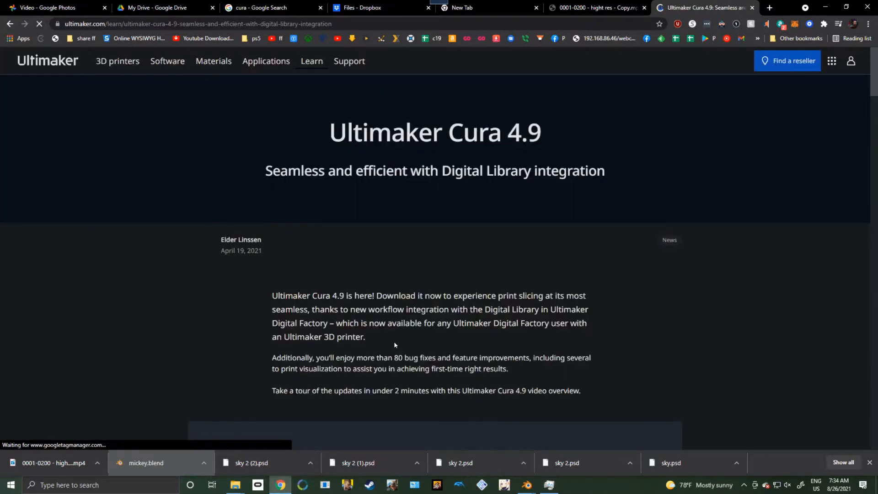
Step: Download the Ultimaker Cura installer for free from the Ultimaker download page
scroll("down", 3)
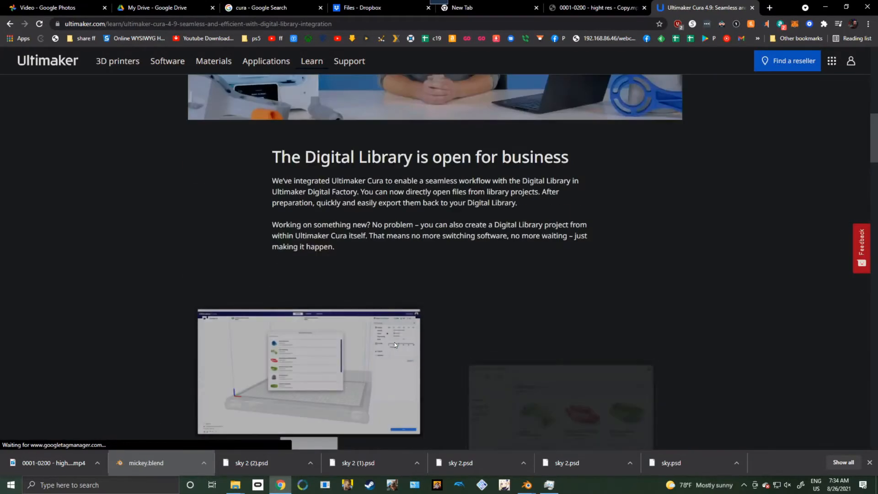
scroll("up", 3)
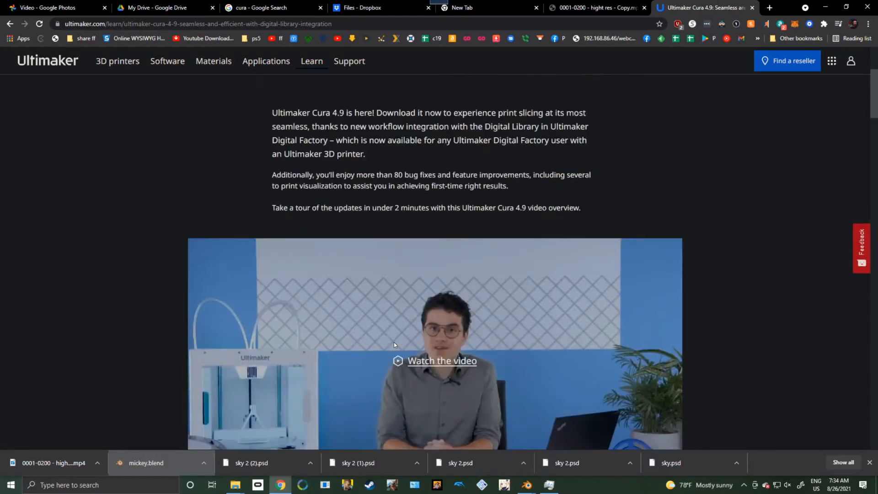
scroll("down", 3)
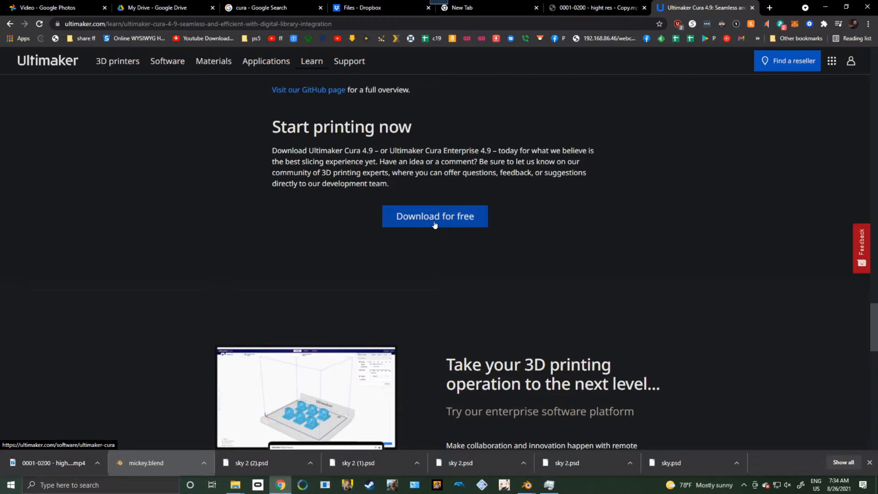
left_click(435, 217)
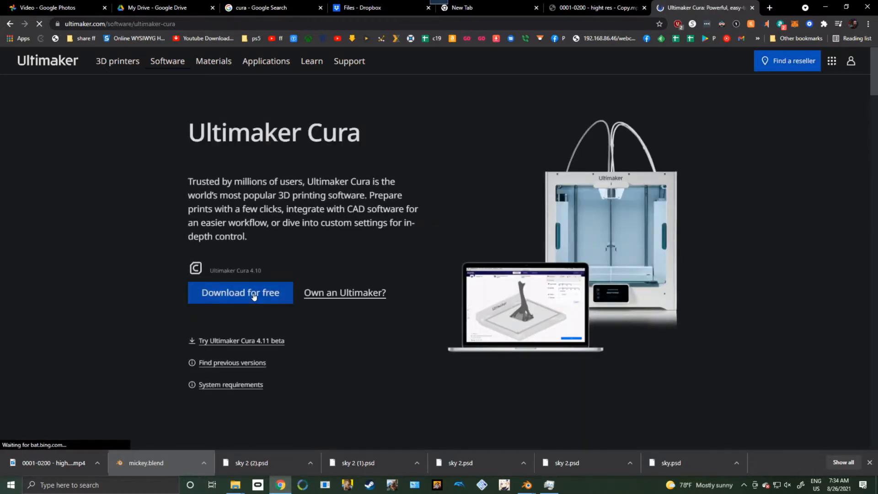
left_click(240, 293)
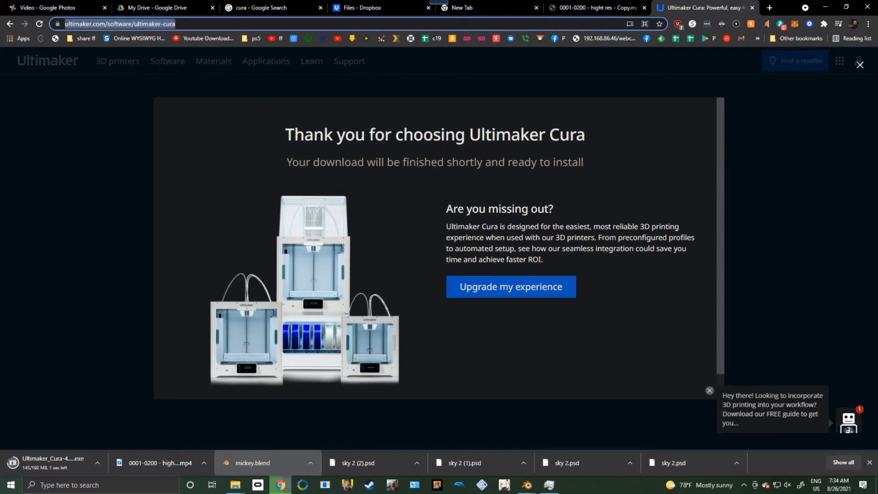
Step: Go to thingiverse.com, show 3DBenchy's Thing Files, and download 3DBenchy.stl
type("thingiverse.com")
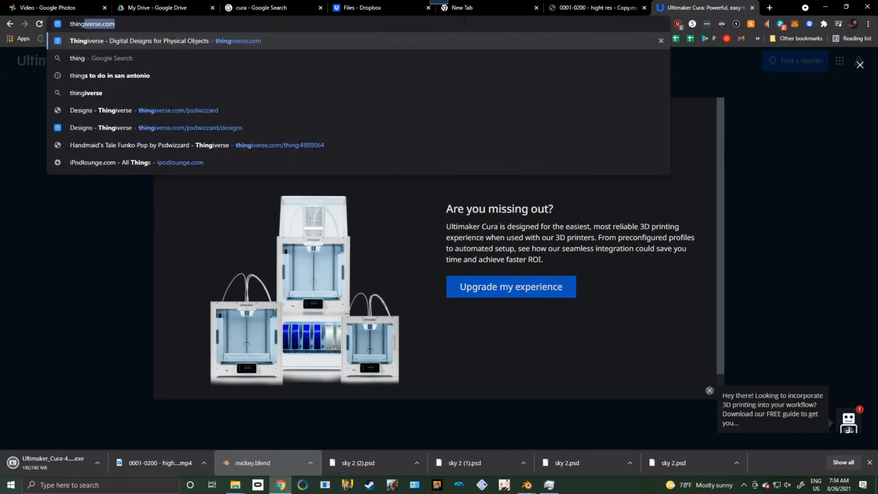
key("Enter")
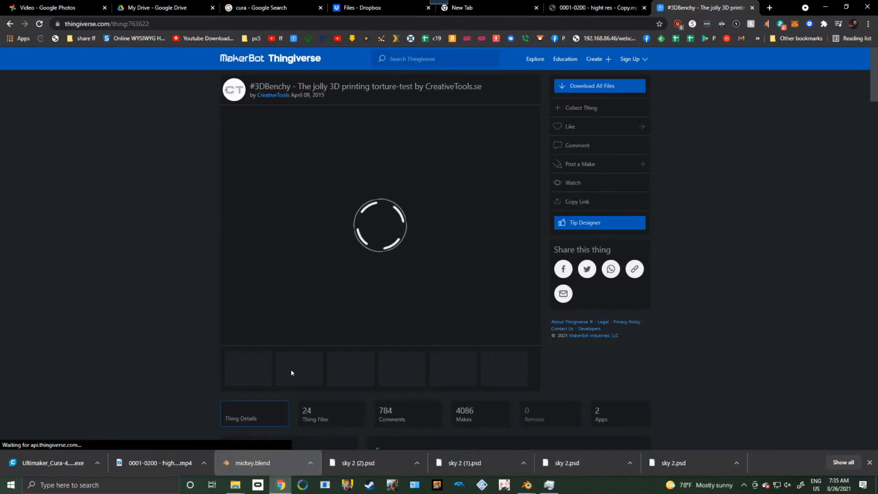
scroll("down", 3)
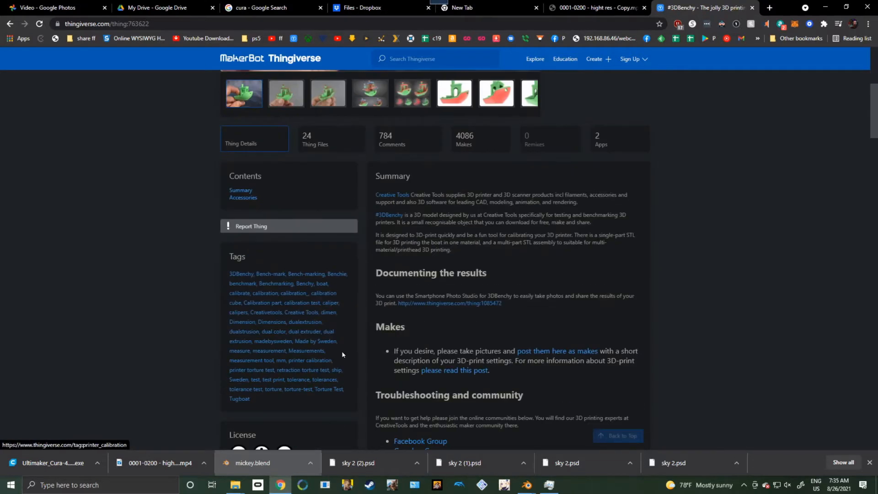
left_click(315, 140)
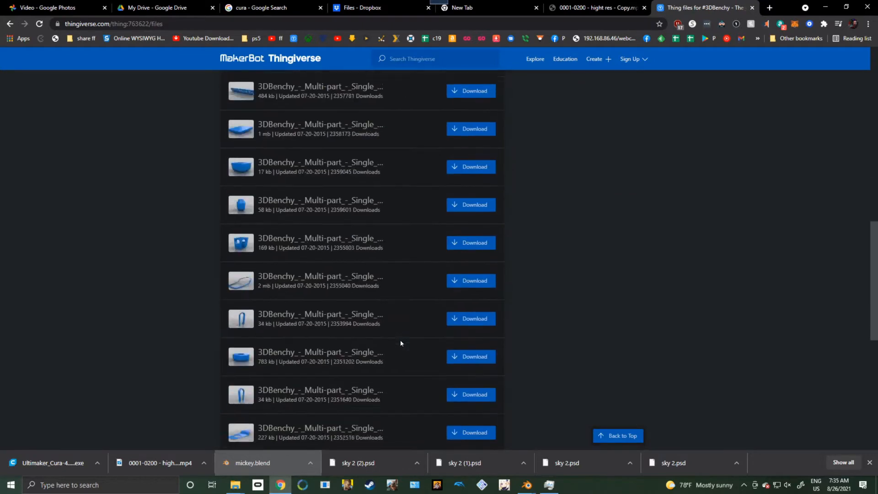
scroll("down", 3)
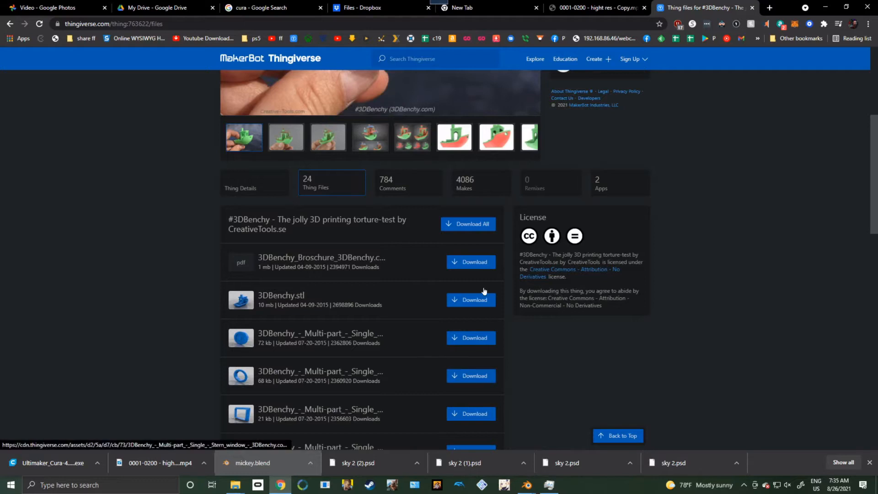
left_click(474, 300)
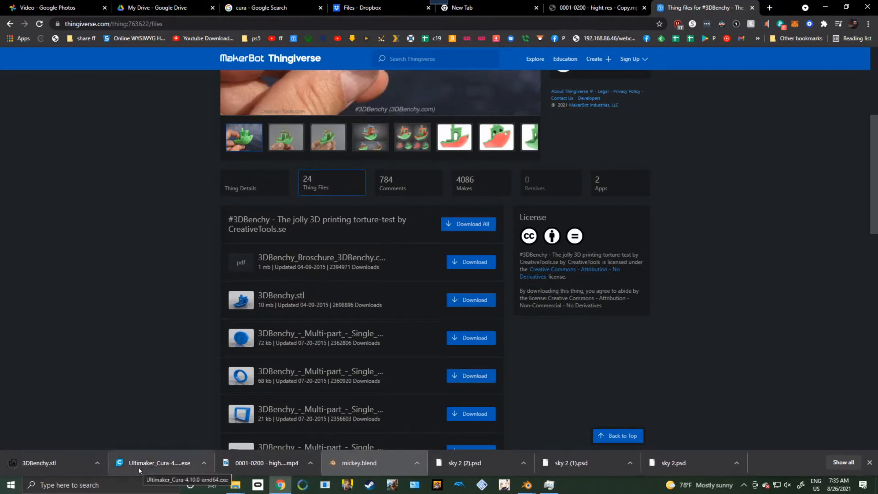
Step: Run the downloaded Ultimaker_Cura installer and finish with Run Ultimaker Cura checked
left_click(161, 462)
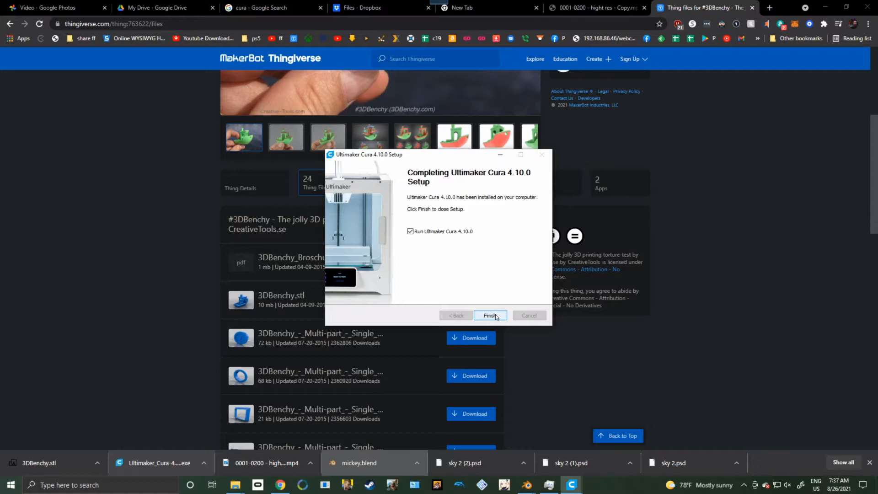
left_click(489, 315)
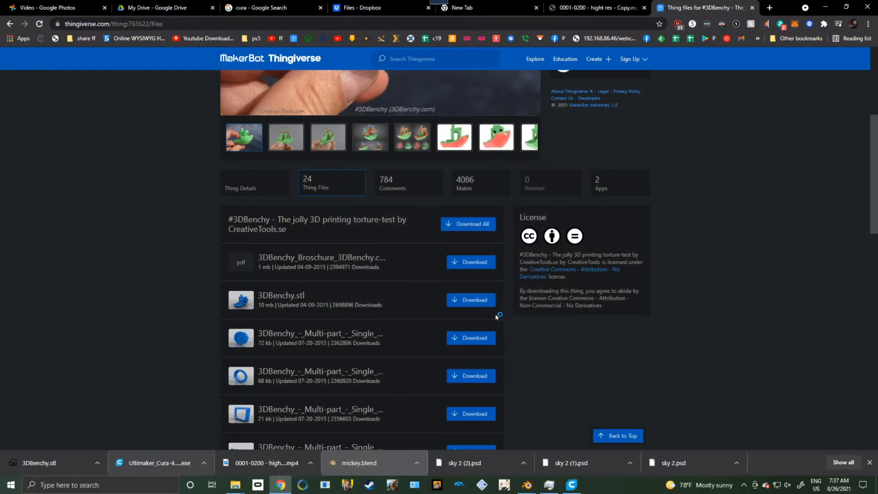
mouse_move(556, 348)
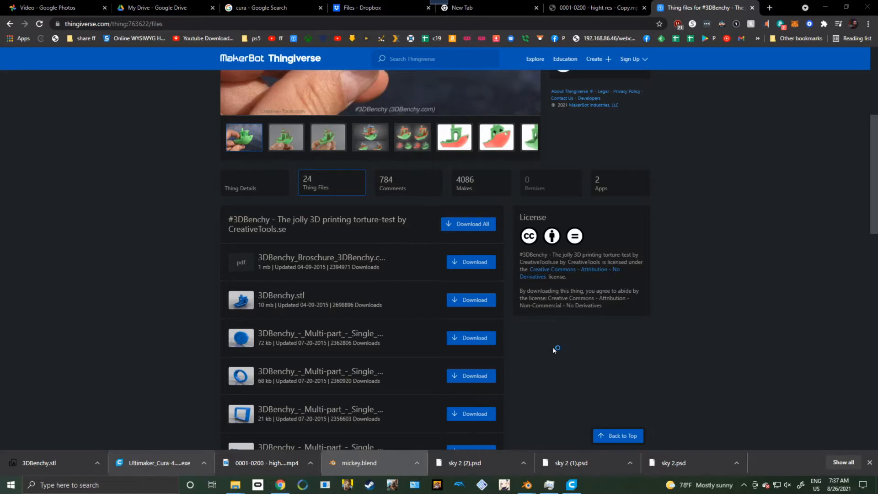
left_click(159, 463)
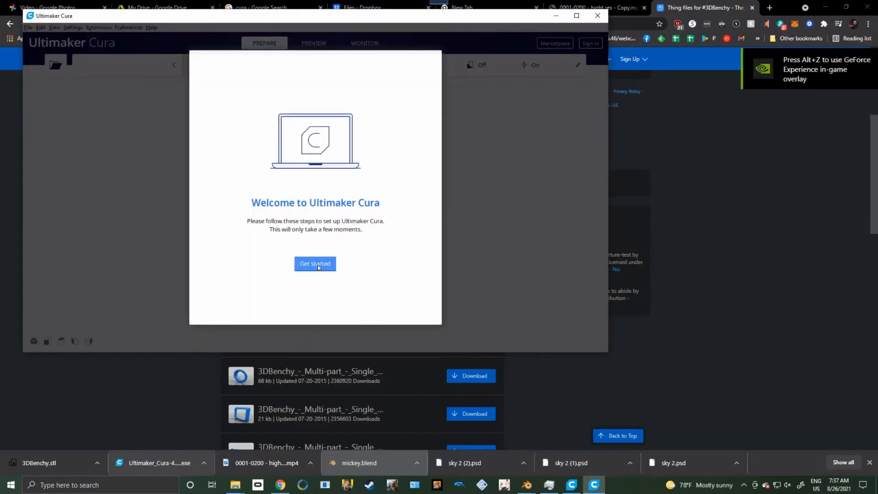
Step: Start setup, agree to the user agreement, pass data collection, and skip sign-in
left_click(315, 263)
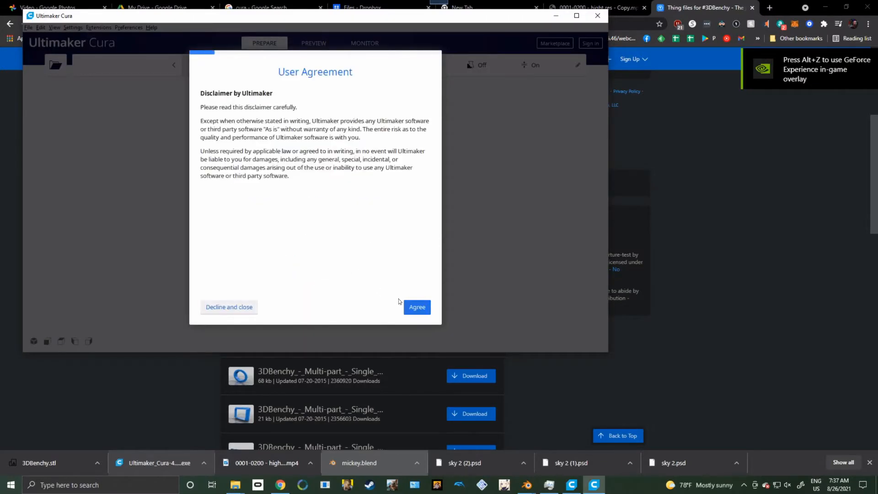
left_click(416, 307)
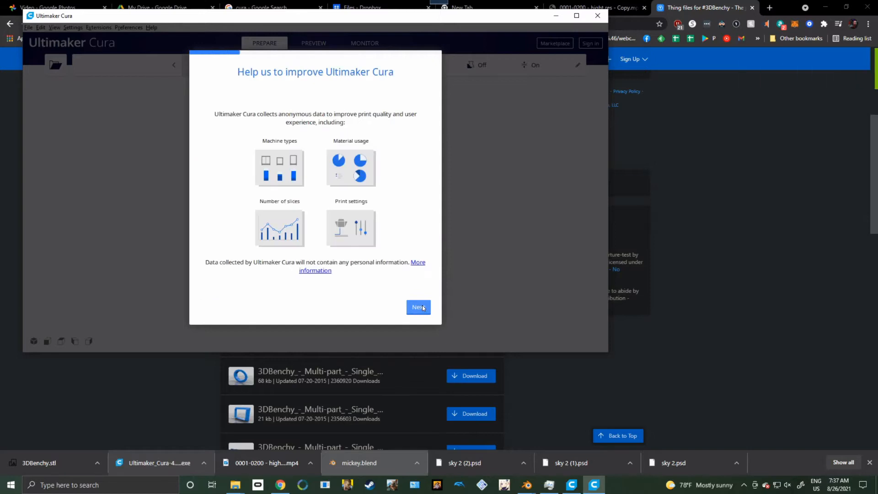
left_click(419, 307)
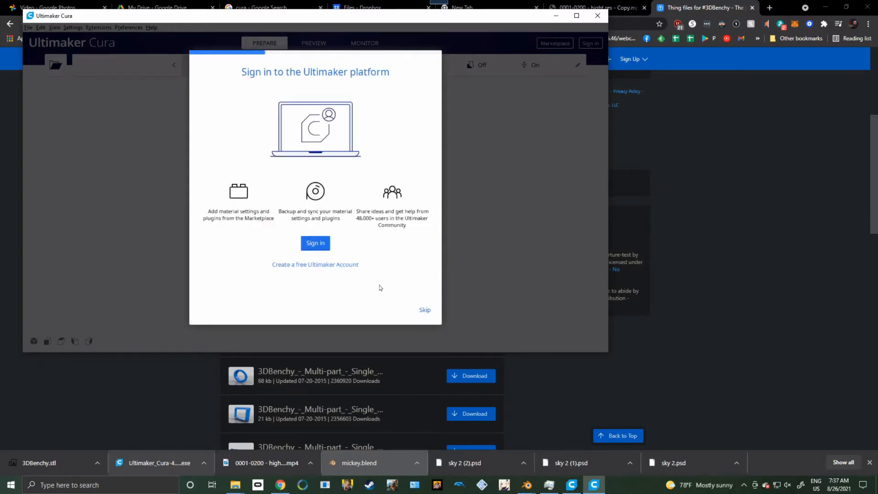
mouse_move(425, 310)
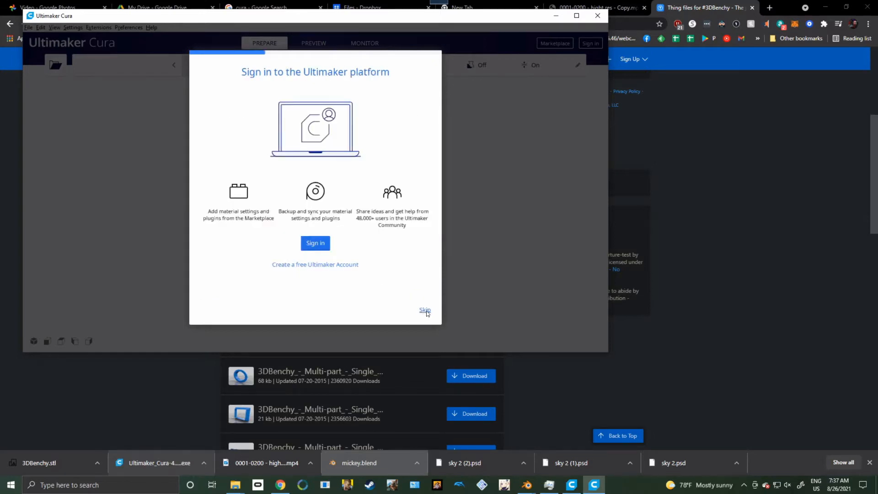
left_click(424, 310)
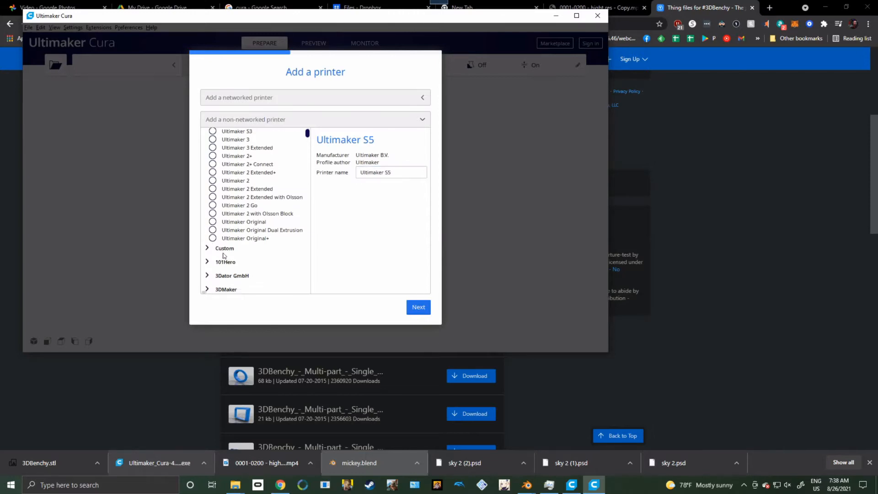
Step: Pick Creality3D > Creality Ender-3, keep default machine settings, and skip What's New
scroll("down", 3)
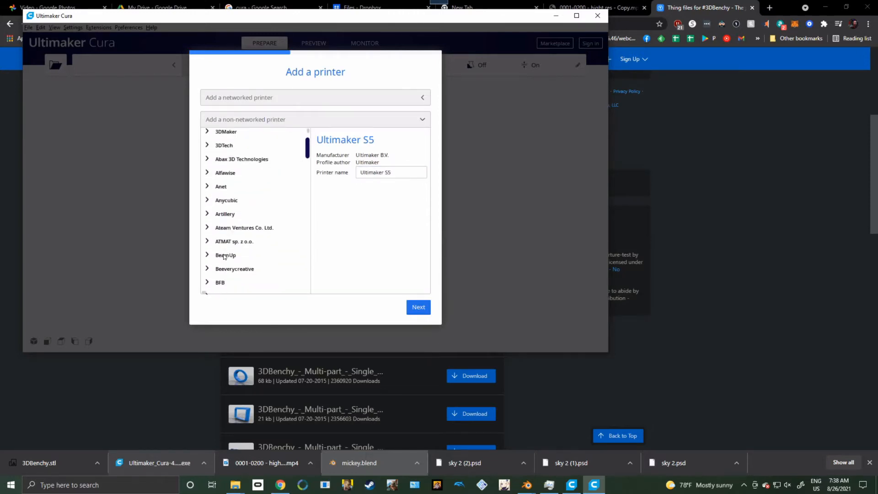
scroll("down", 3)
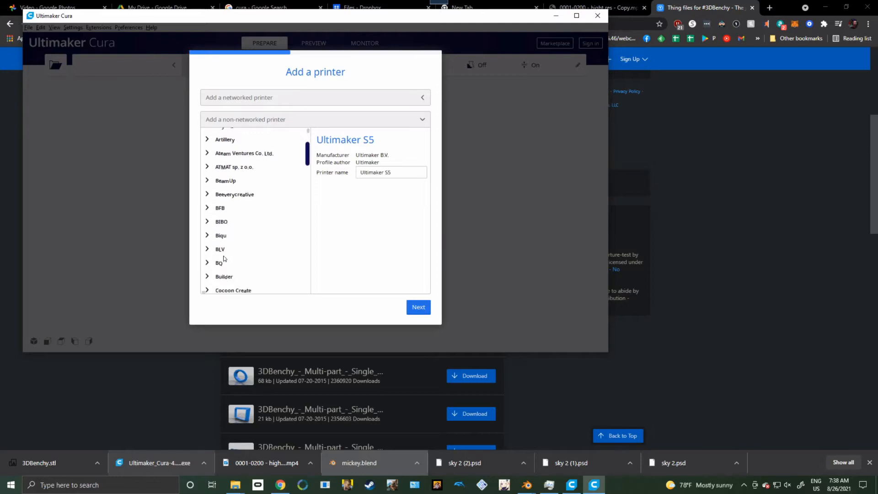
scroll("down", 3)
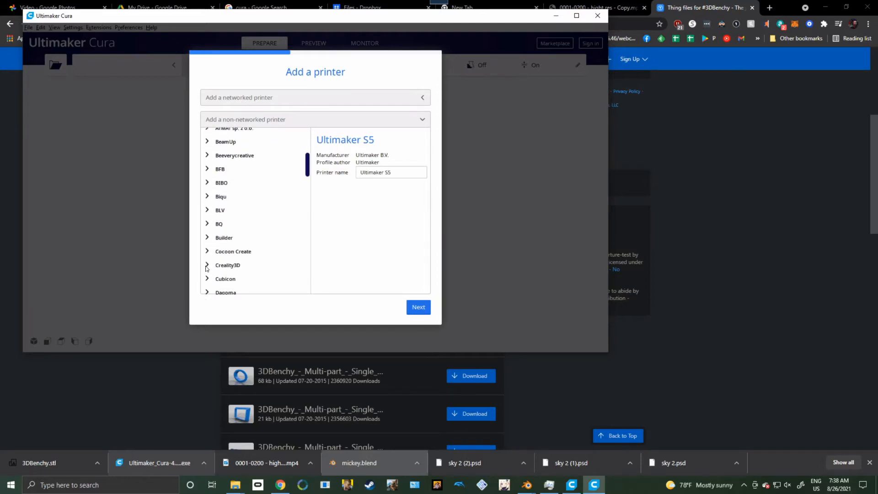
left_click(228, 265)
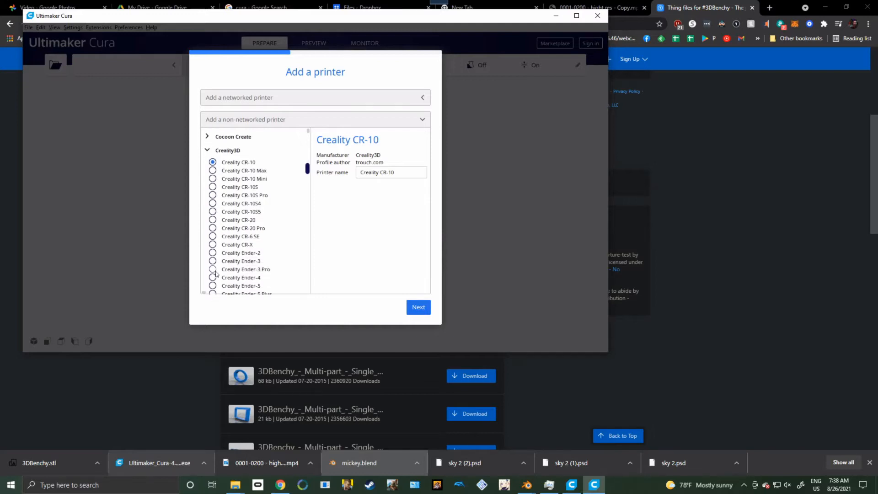
left_click(213, 262)
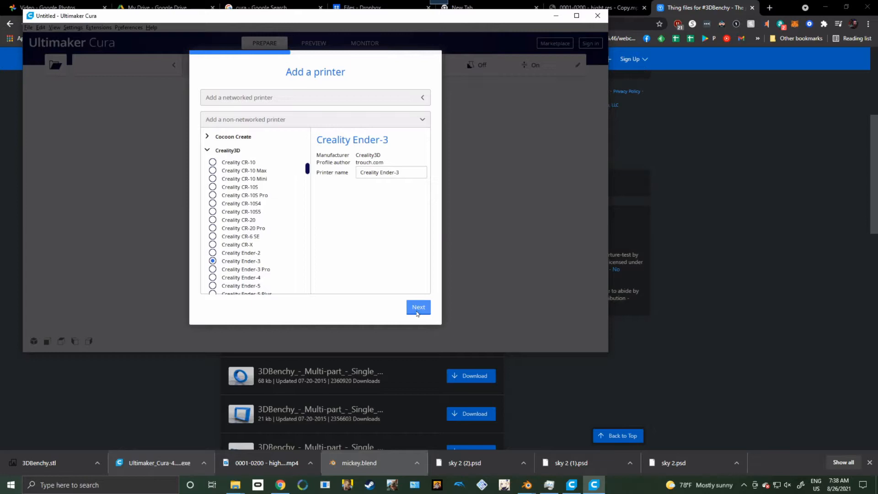
left_click(418, 307)
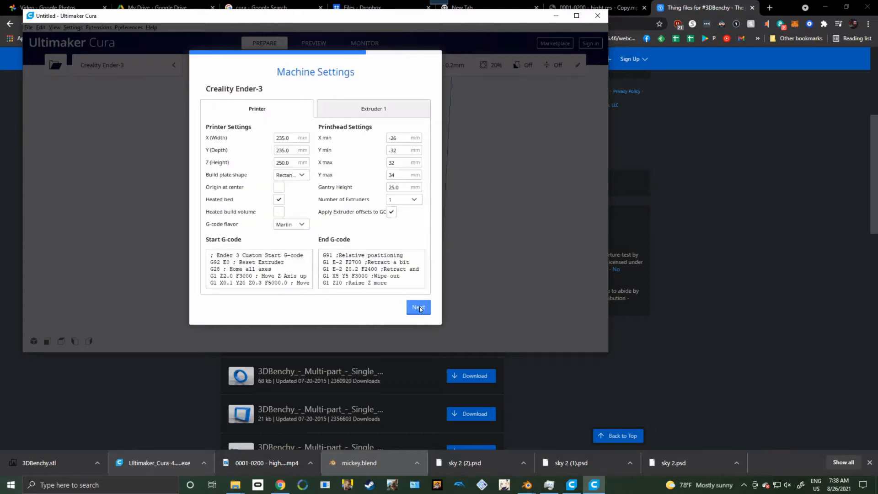
left_click(418, 308)
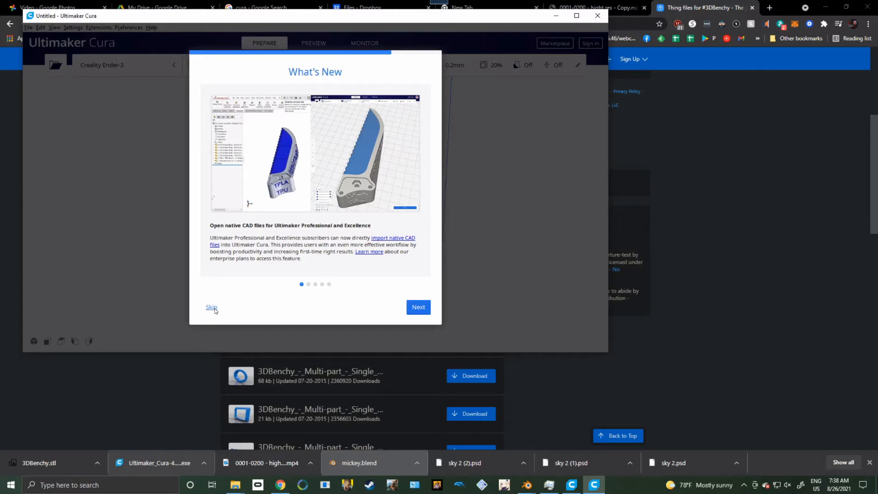
left_click(418, 307)
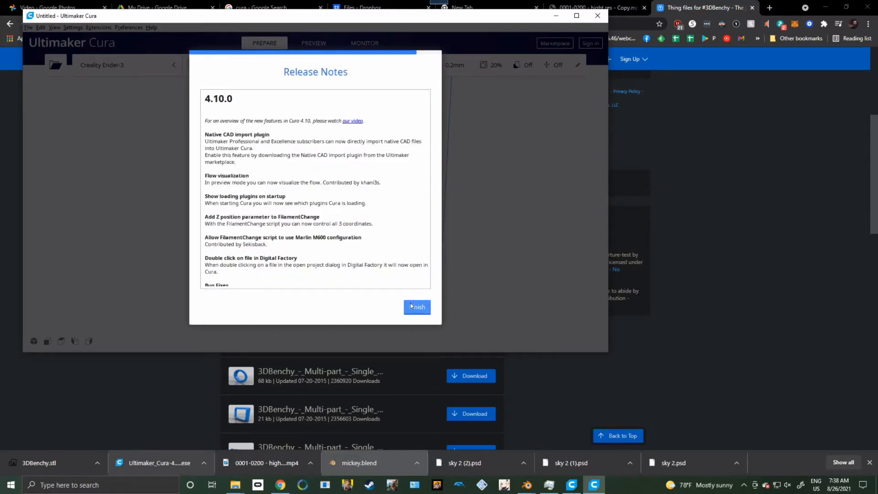
left_click(417, 307)
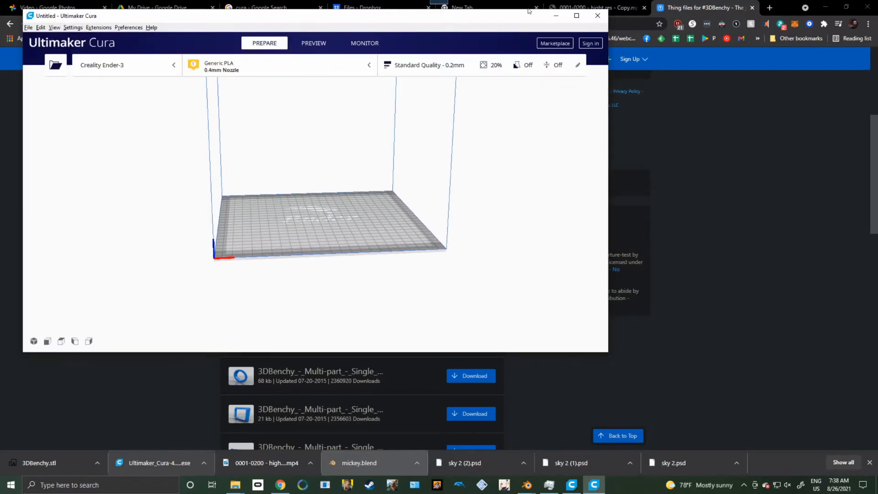
Step: Maximize Cura, load 3DBenchy.stl onto the build plate, and show the Print settings panel
left_click(577, 15)
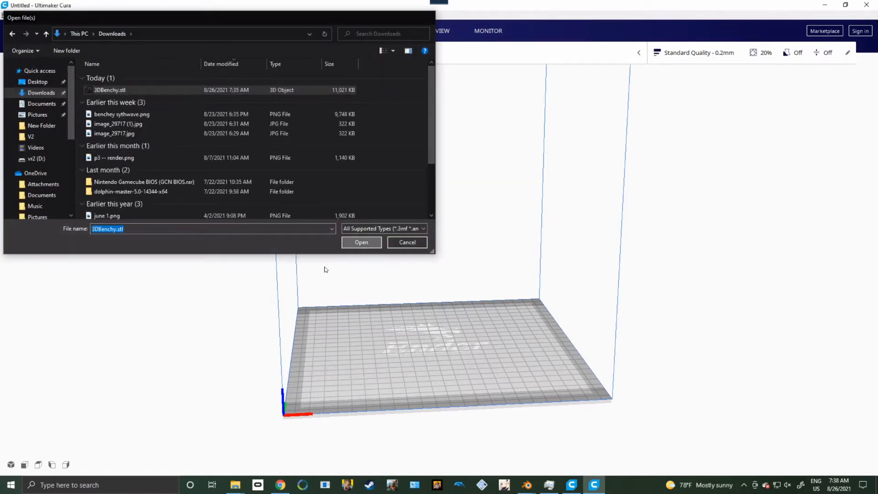
left_click(362, 242)
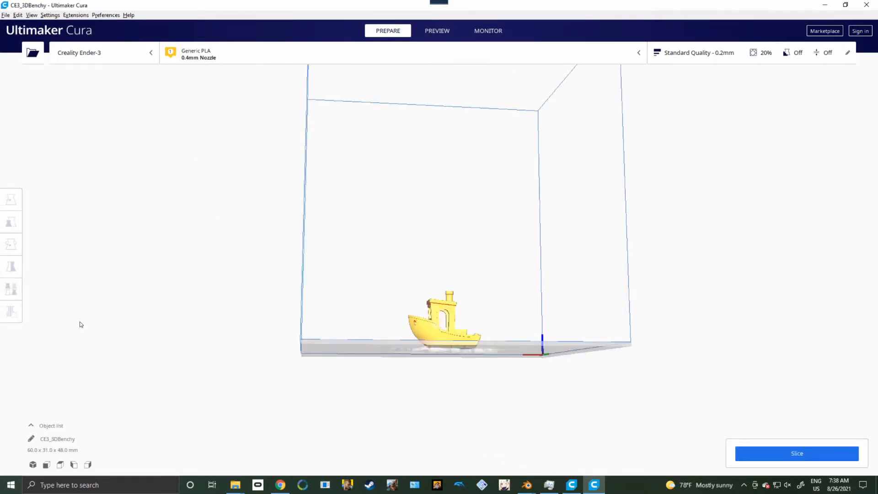
left_click(848, 52)
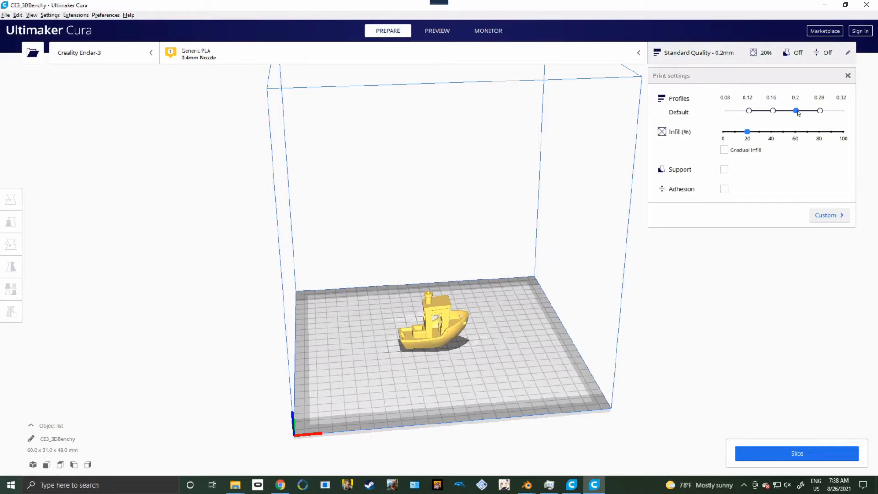
Step: Choose the 0.28 mm profile, then set Custom Infill Pattern to Gyroid
left_click(819, 110)
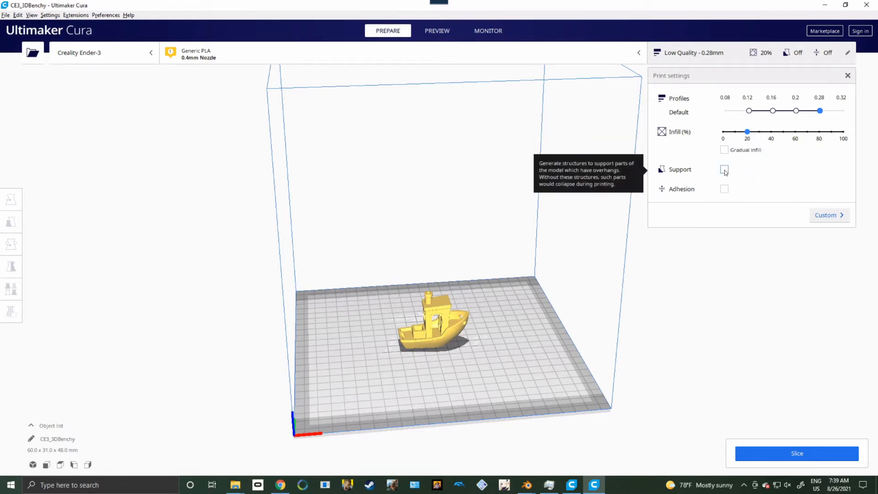
left_click(828, 215)
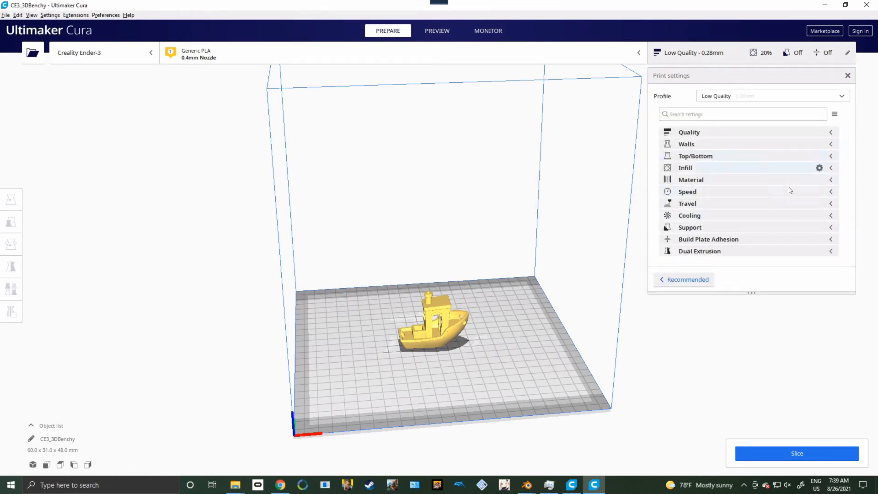
left_click(831, 167)
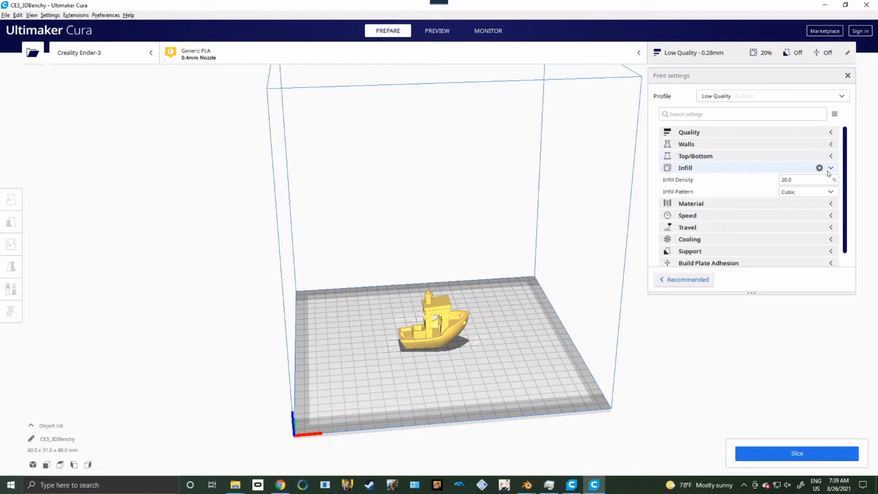
left_click(806, 191)
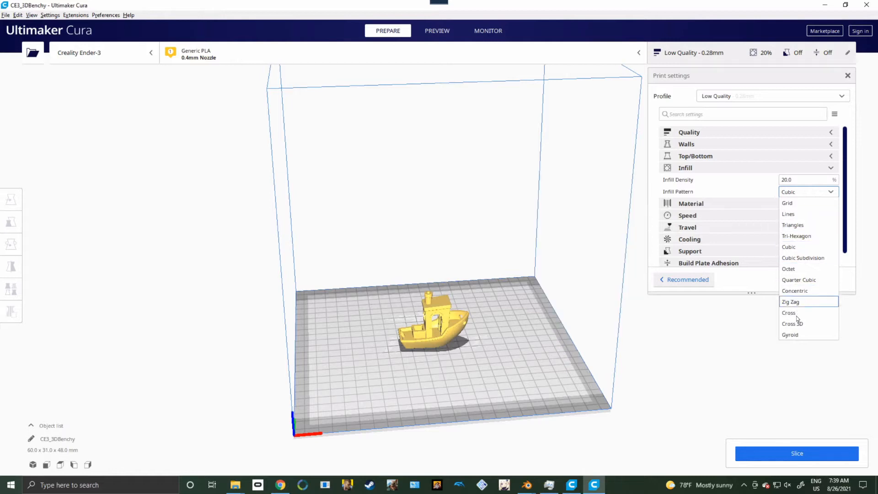
mouse_move(790, 334)
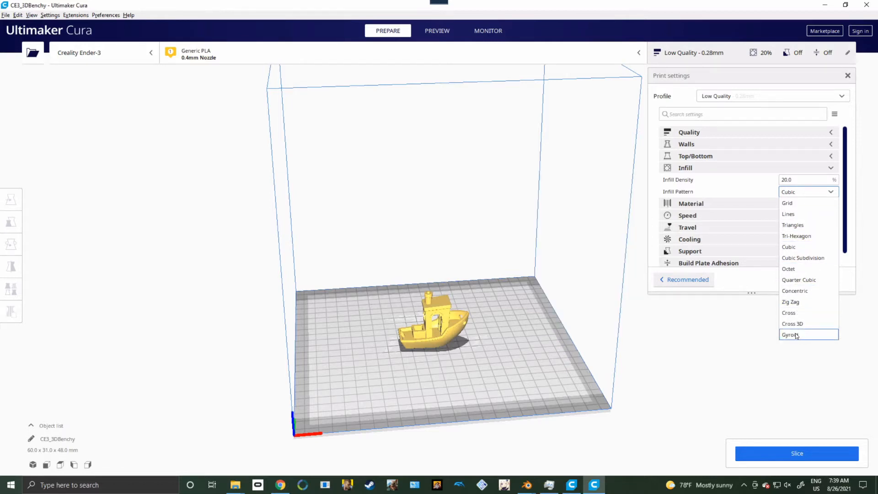
left_click(790, 335)
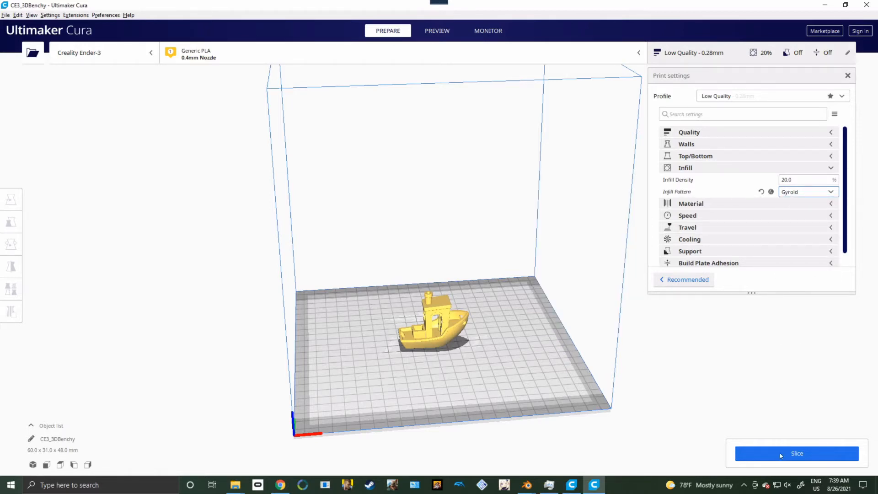
Step: Slice the Benchy and drag the Preview layer slider down to view lower layers
left_click(797, 453)
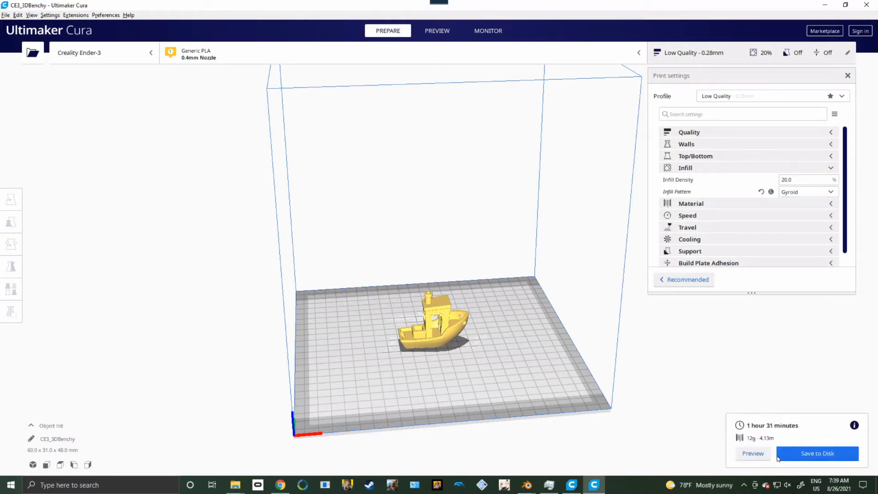
mouse_move(749, 470)
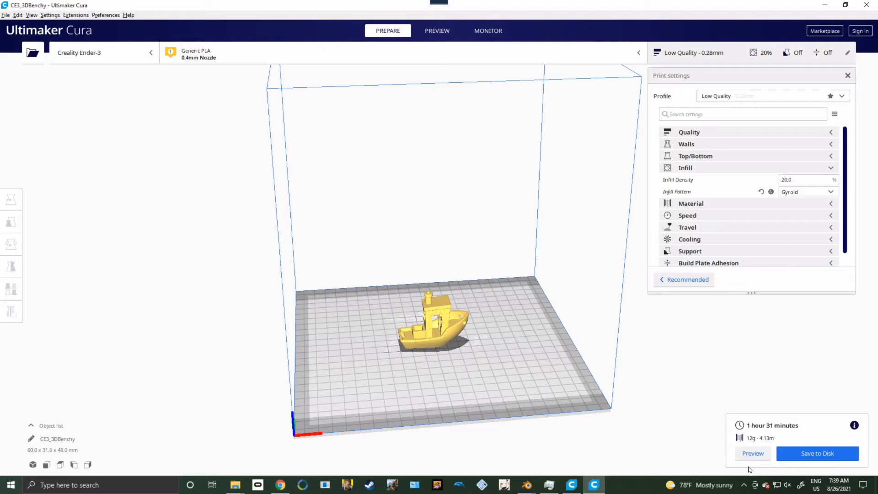
left_click(437, 31)
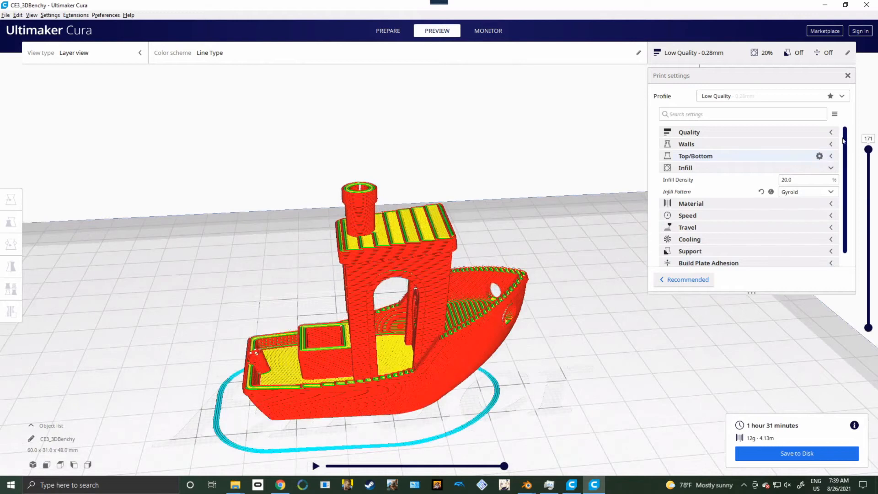
left_click_drag(868, 149, 869, 192)
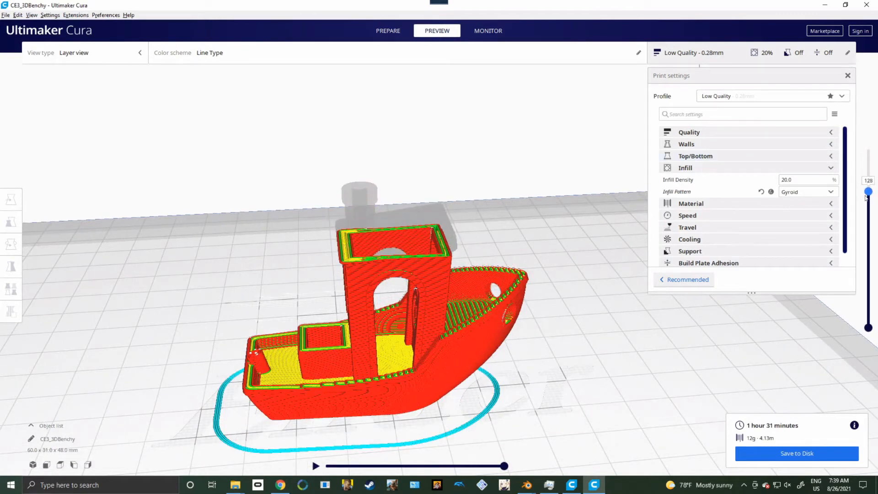
left_click_drag(868, 192, 868, 272)
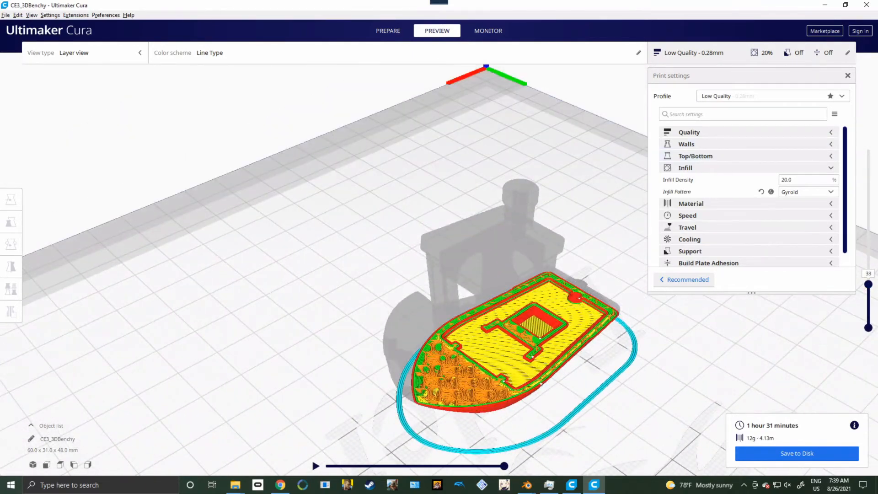
left_click_drag(868, 286, 869, 259)
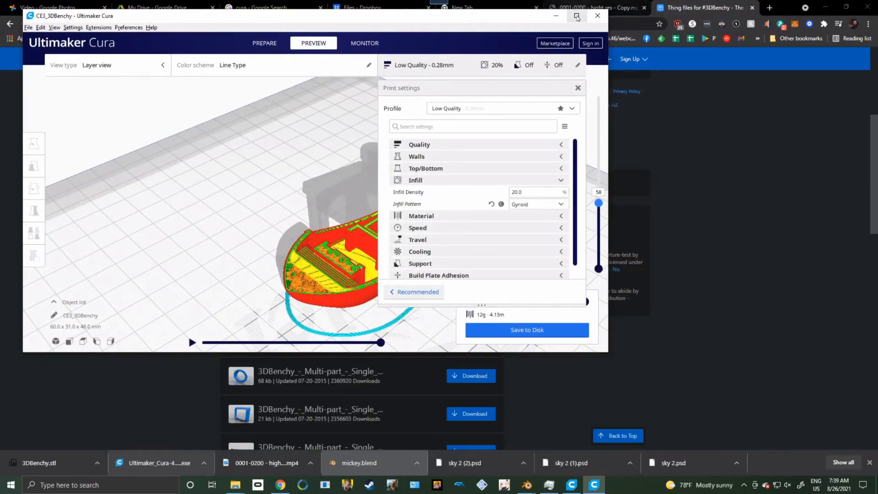
Step: Save the sliced CE3_3DBenchy.gcode to the Desktop
left_click(527, 330)
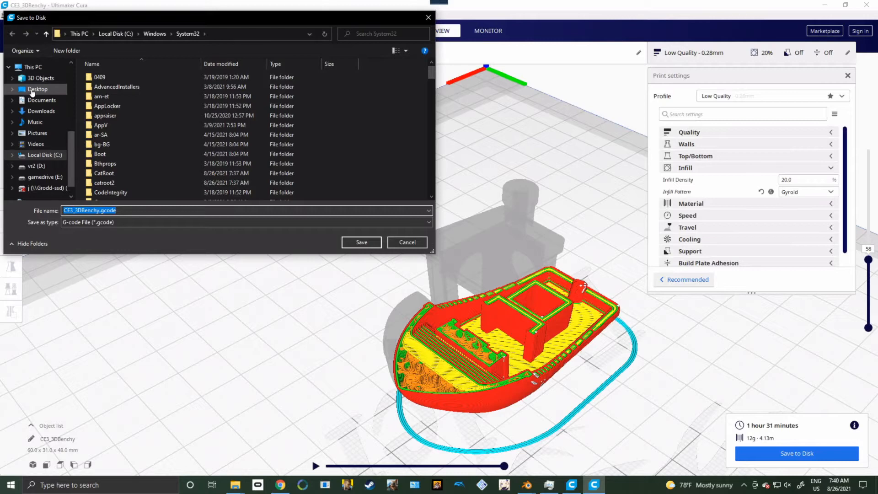
left_click(37, 89)
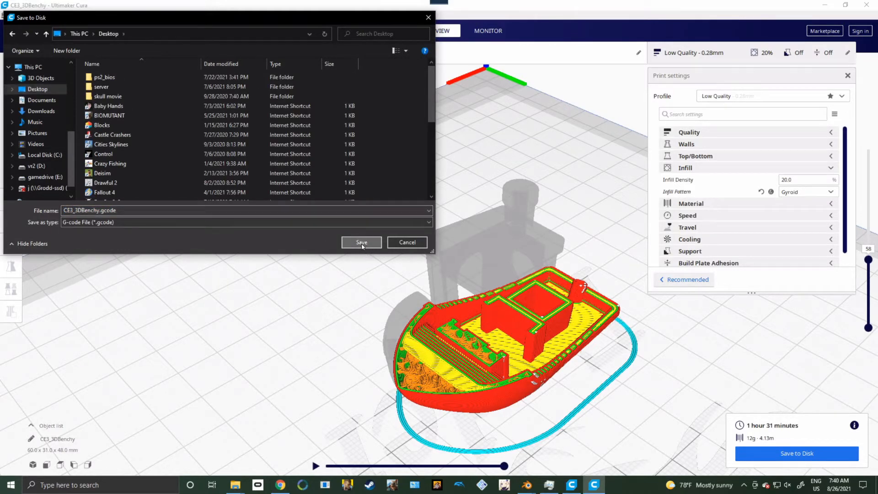
left_click(362, 242)
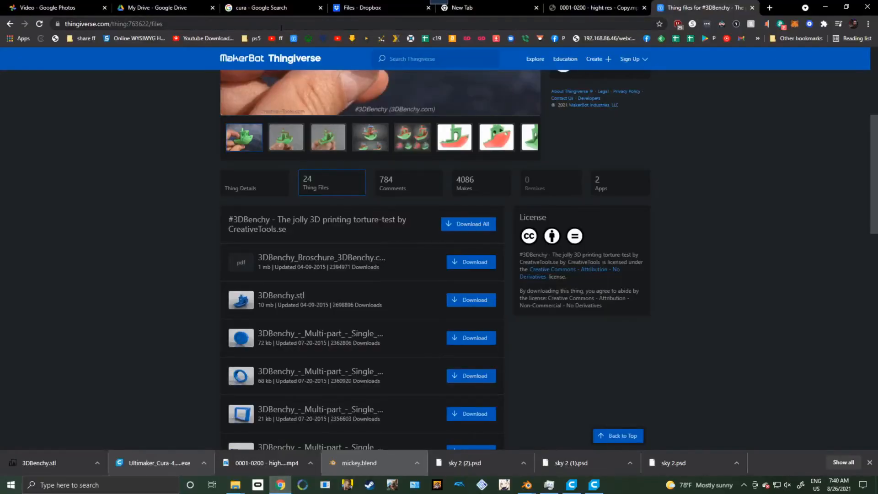
Step: Search 'gcode import to blender', open the import-G-code GitHub repo, and download its ZIP
left_click(112, 24)
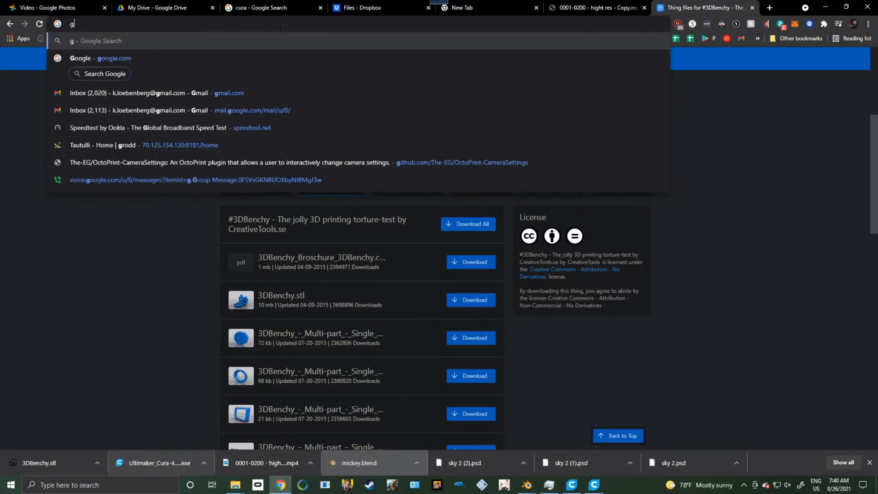
type("gcode import to blender")
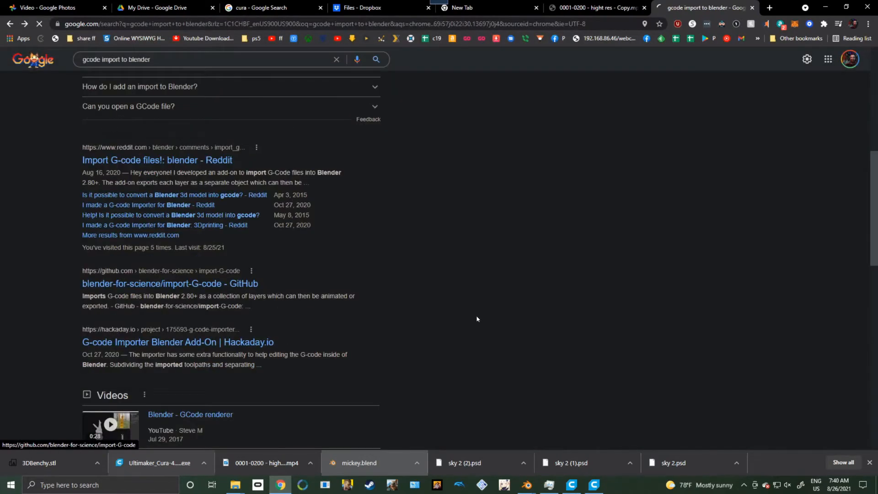
left_click(170, 284)
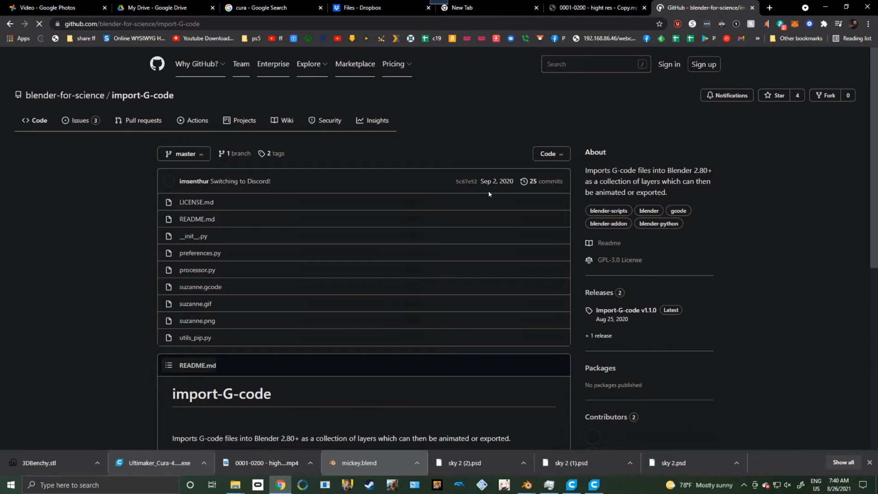
scroll("down", 3)
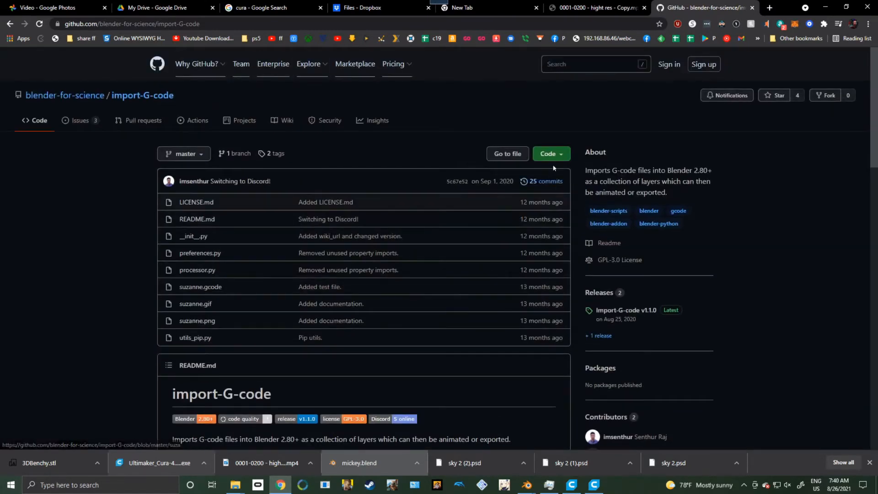
left_click(548, 154)
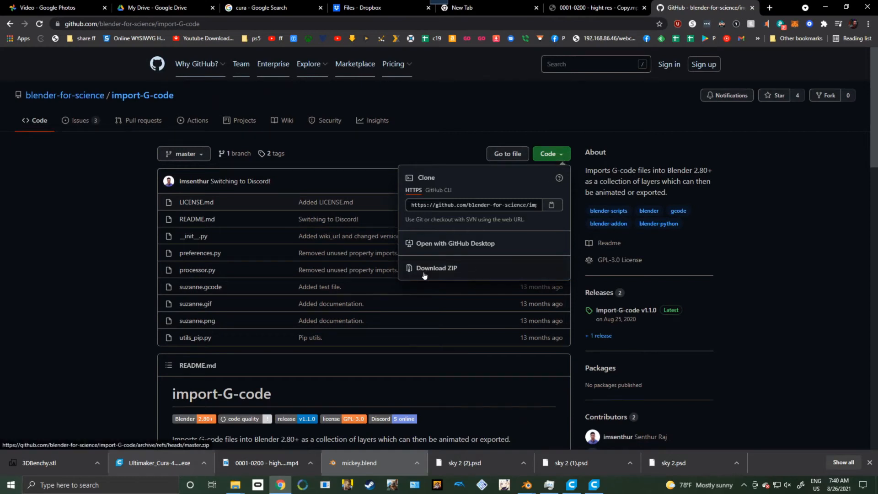
left_click(436, 268)
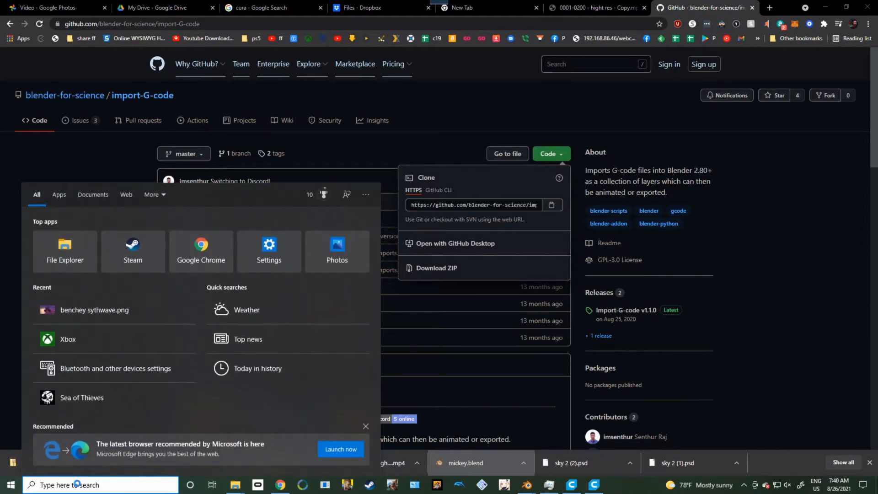
Step: Search the Start menu for 'blender' and launch Blender
type("blender")
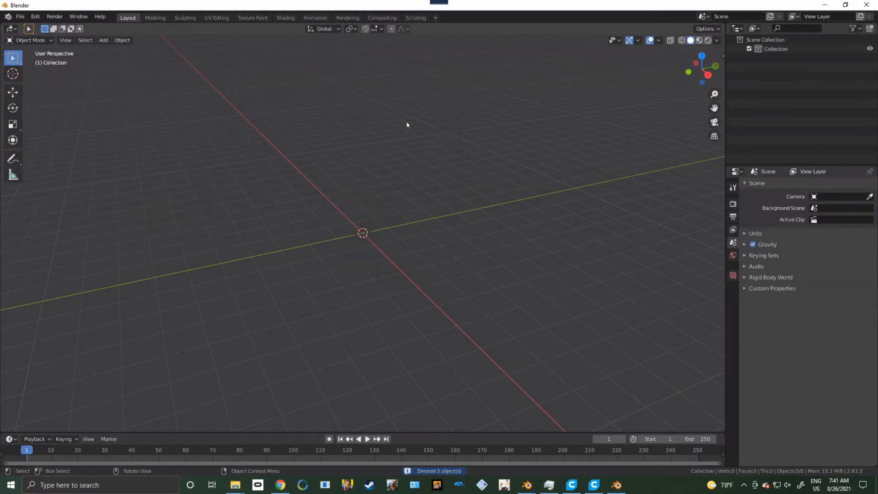
Step: Install the import-G-code-master ZIP add-on from Downloads and expand its Import-G-code details
left_click(35, 16)
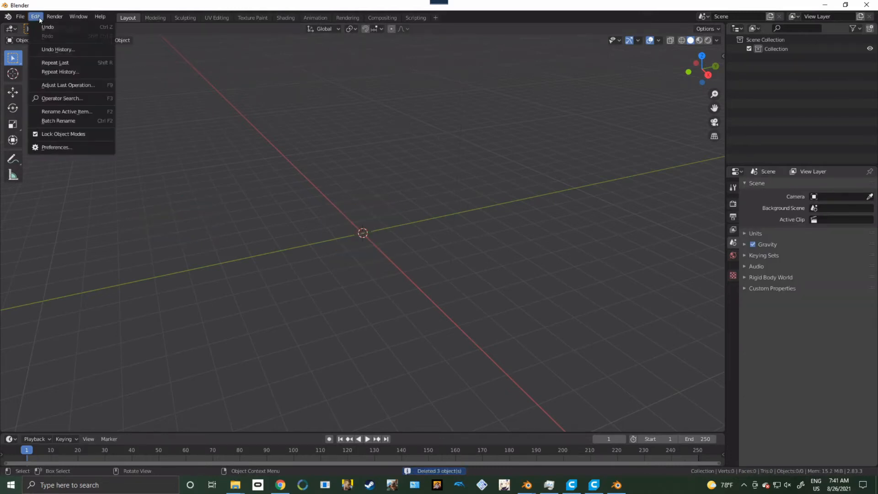
left_click(56, 147)
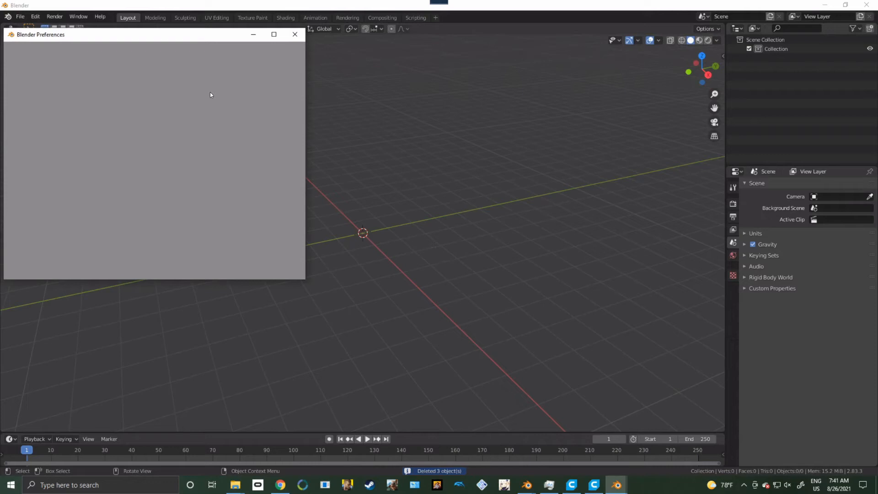
left_click(19, 125)
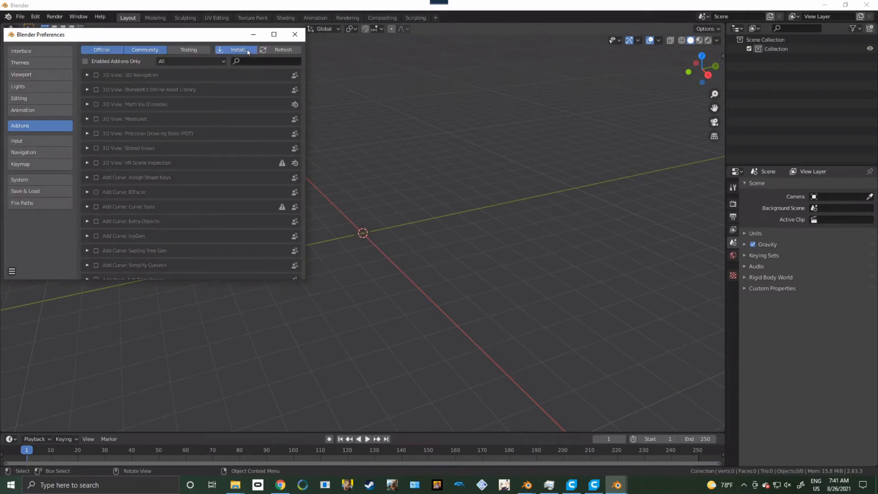
left_click(238, 49)
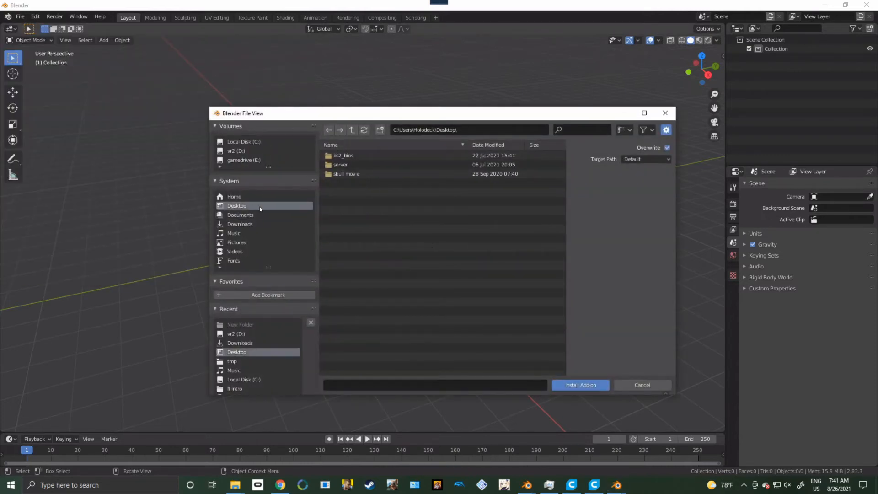
left_click(240, 224)
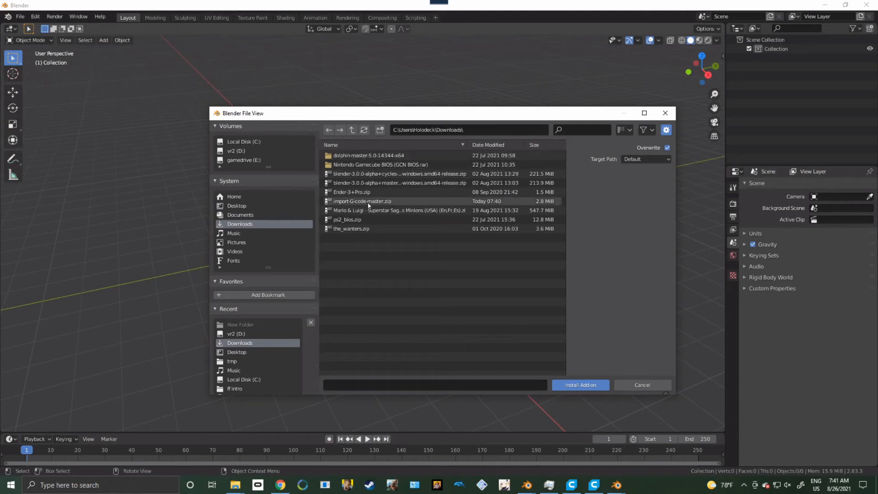
left_click(580, 385)
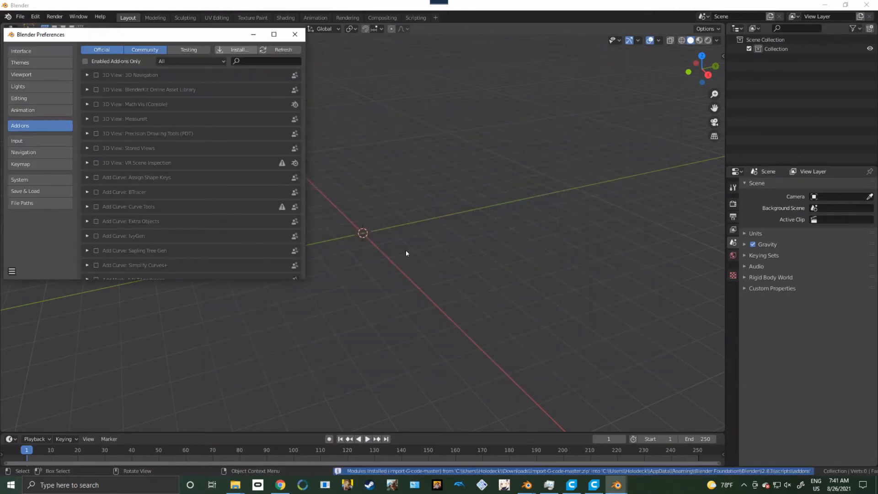
type("Import-G-code")
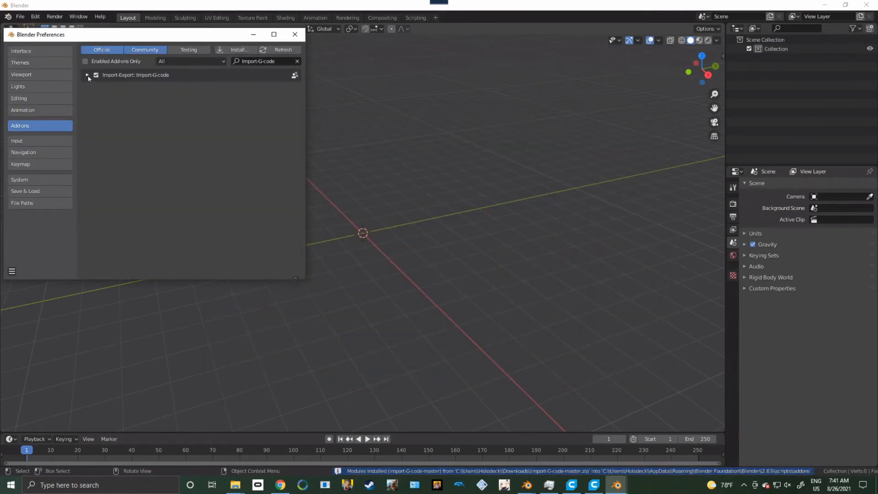
left_click(87, 75)
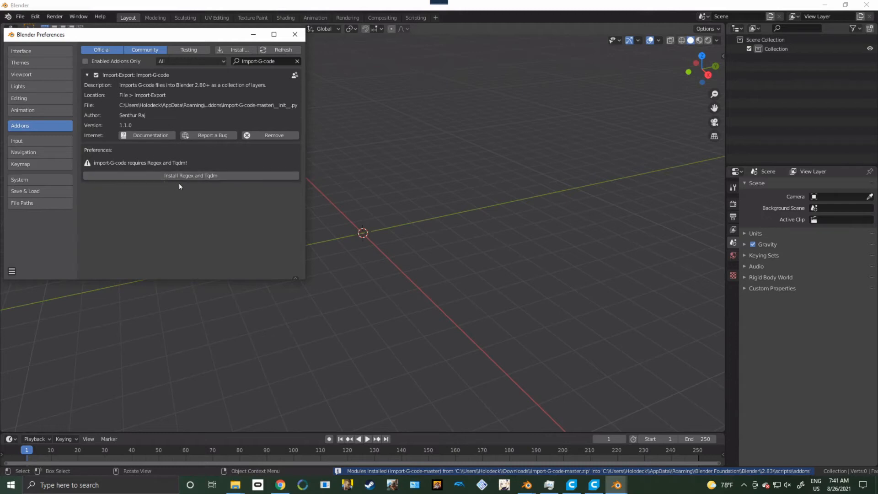
mouse_move(190, 175)
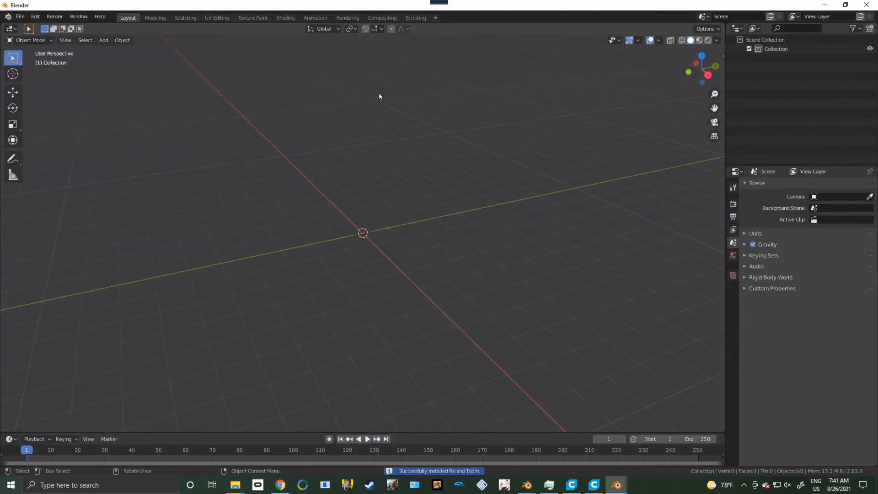
Step: Import CE3_3DBenchy.gcode from the Desktop as G-code
left_click(19, 17)
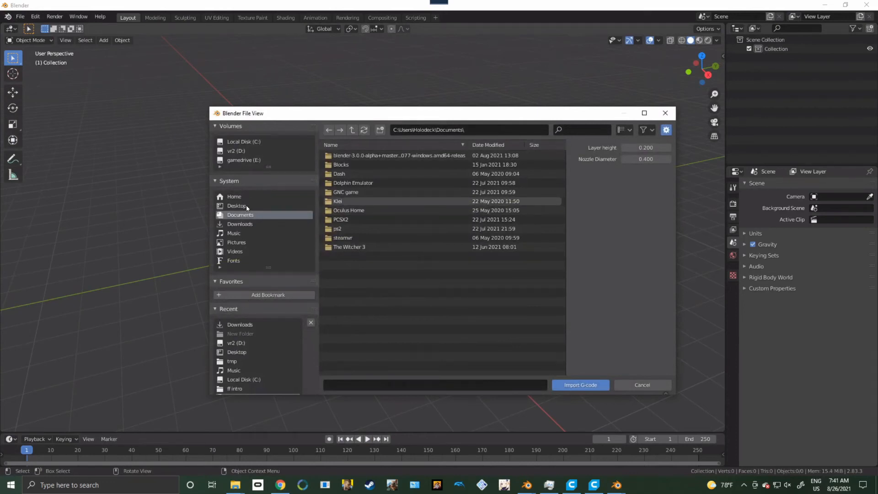
left_click(235, 196)
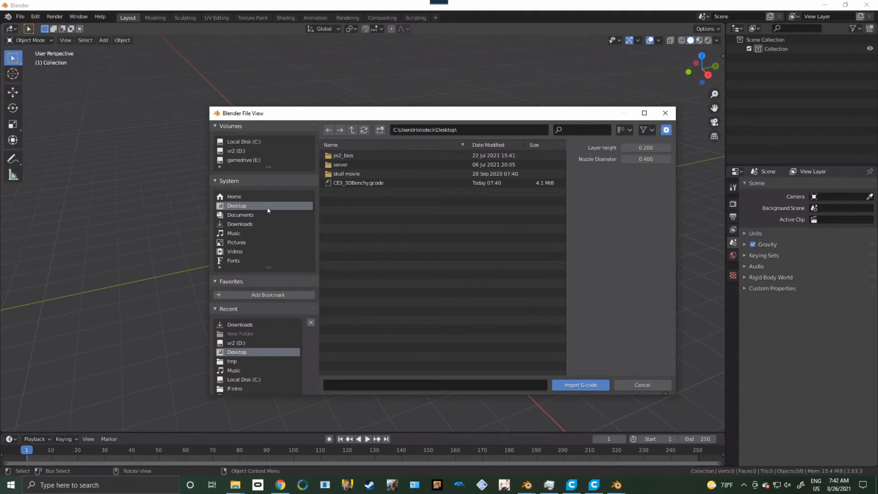
left_click(359, 183)
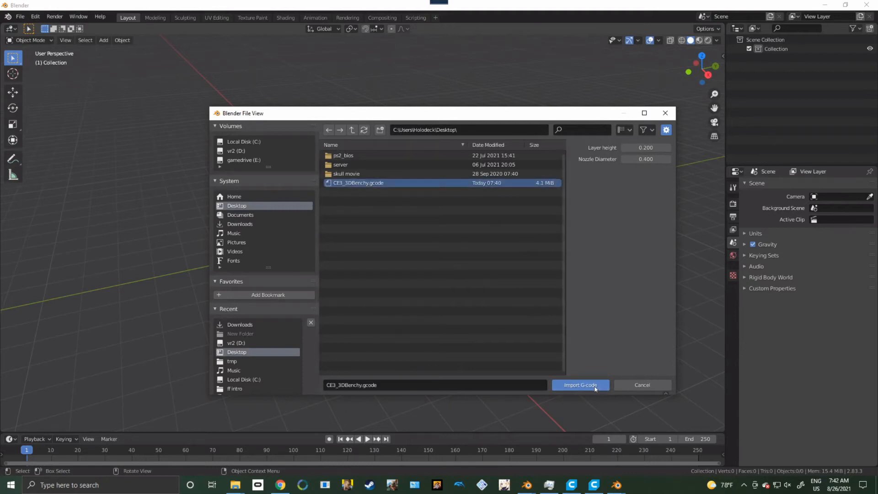
left_click(580, 385)
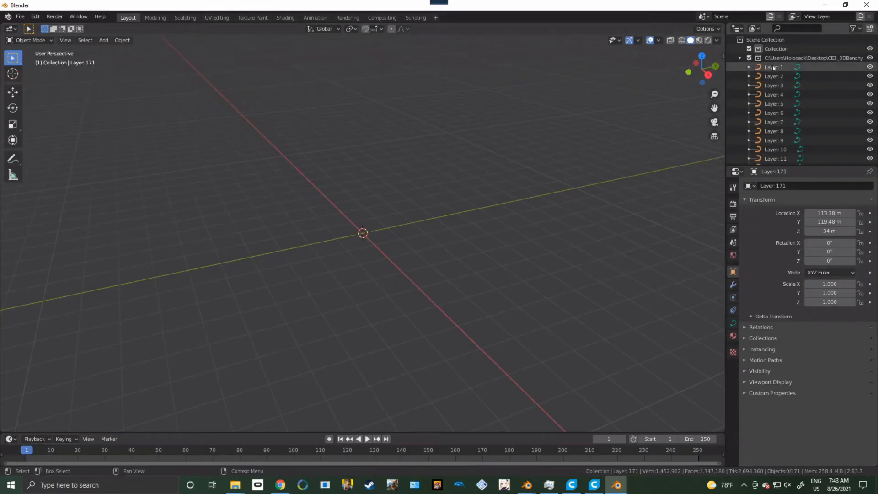
Step: Select the imported G-code collection and its layer objects in the outliner
left_click(813, 58)
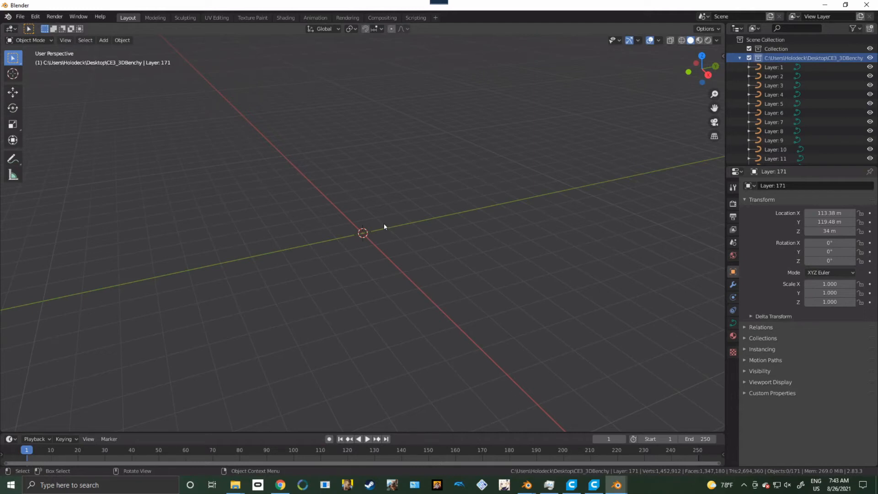
left_click(774, 85)
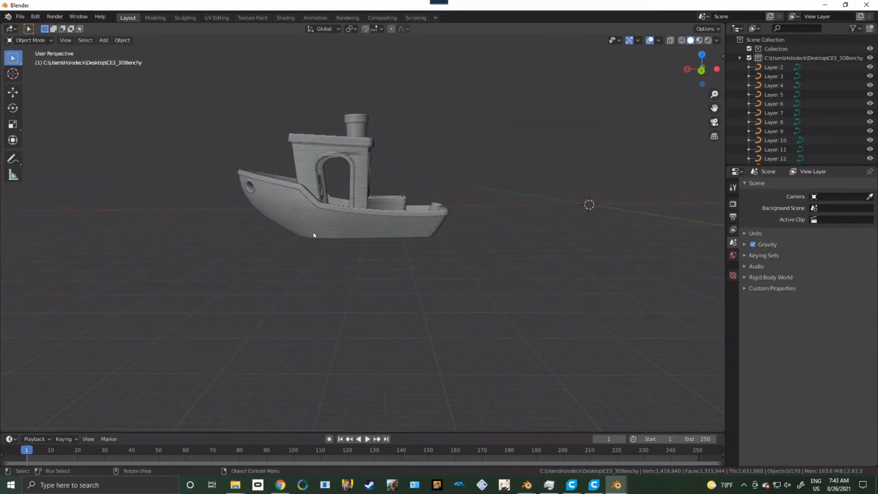
mouse_move(367, 227)
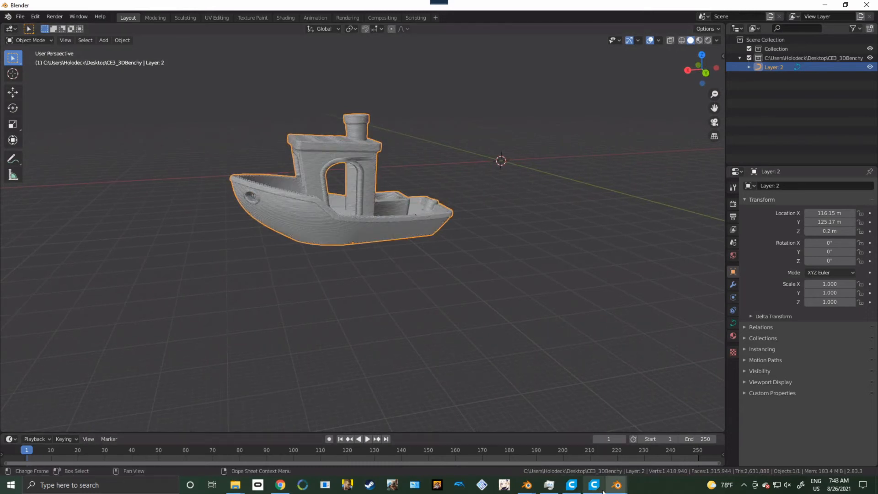
Step: Read the Benchy's 60 × 31 × 48 mm size from Cura's Scale tool, then return to Blender
left_click(572, 485)
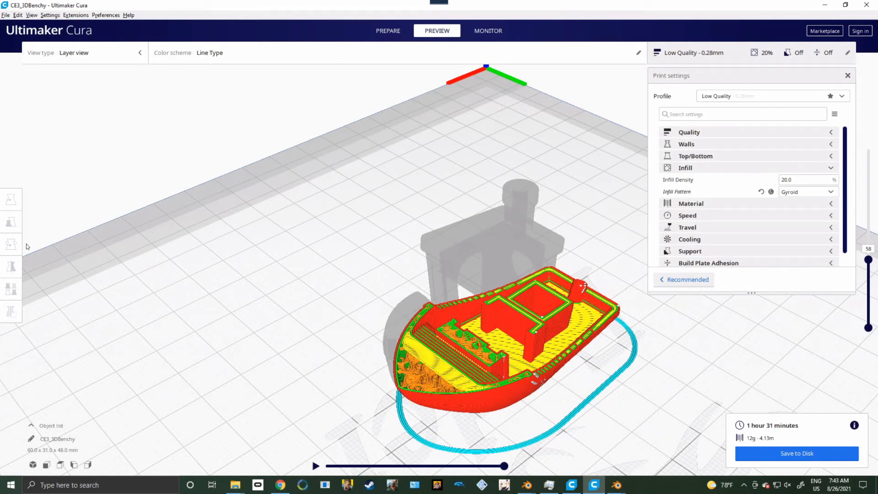
left_click(10, 222)
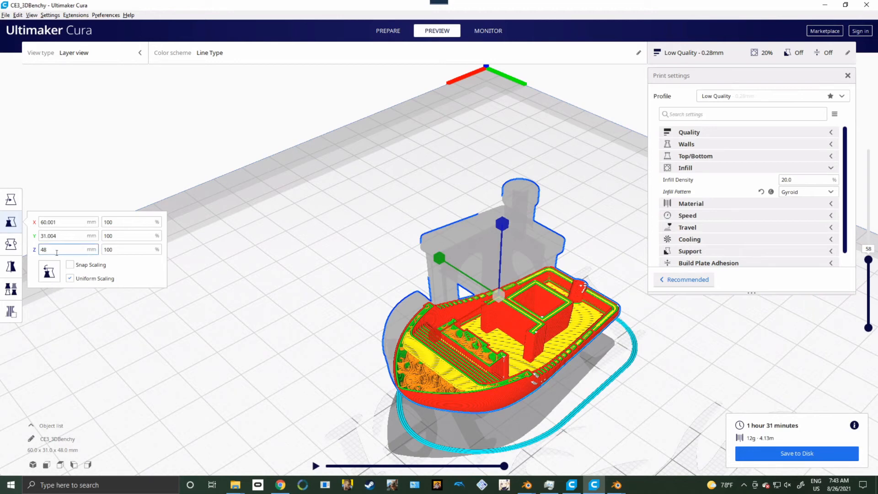
left_click(617, 485)
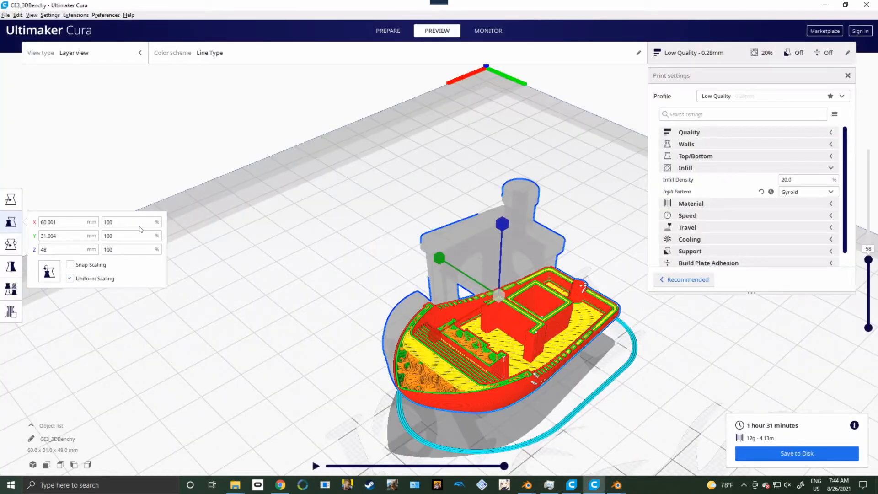
left_click(594, 485)
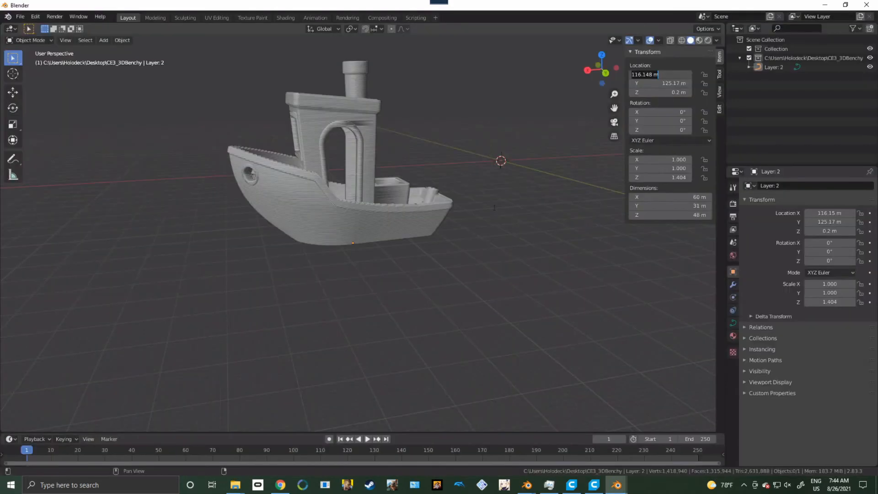
Step: Return to Blender and orbit the resized boat to inspect its bow
left_click(593, 485)
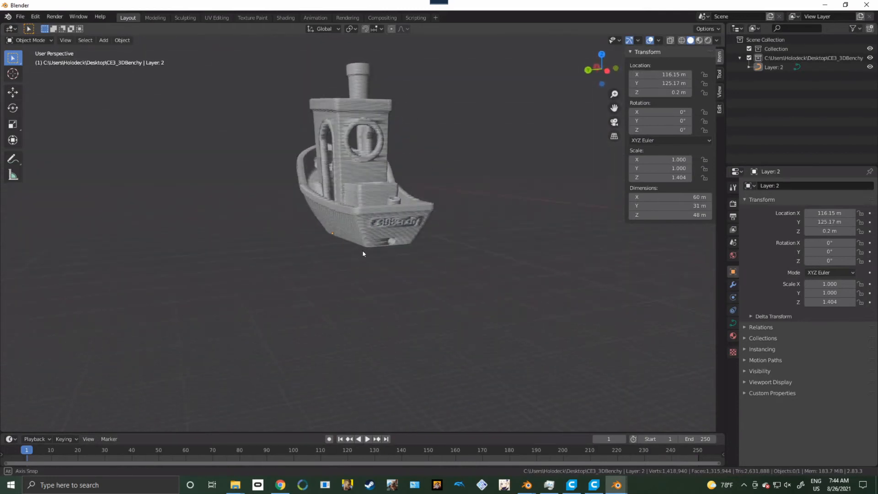
left_click_drag(362, 253, 474, 185)
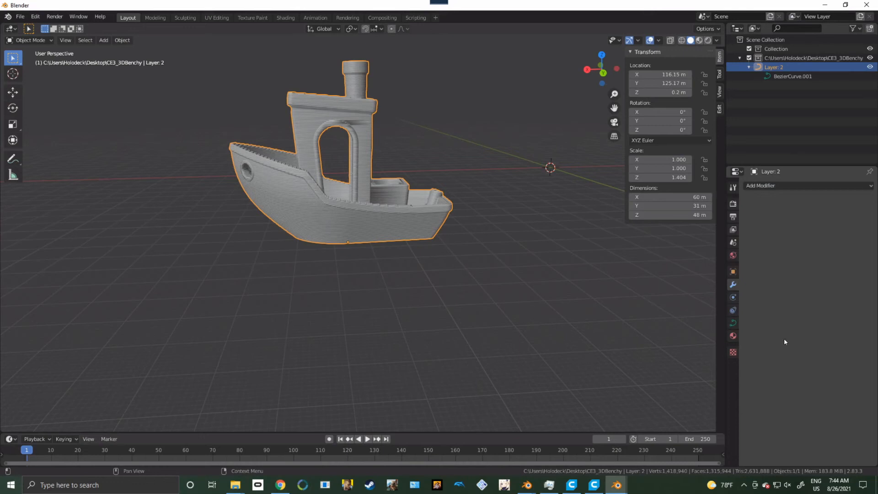
Step: Add a Build modifier to the Layer 2 boat
left_click(760, 185)
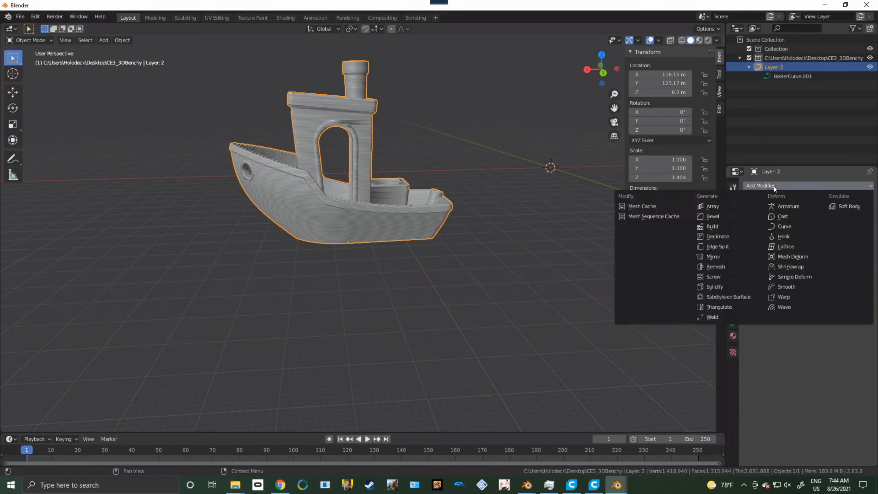
mouse_move(723, 227)
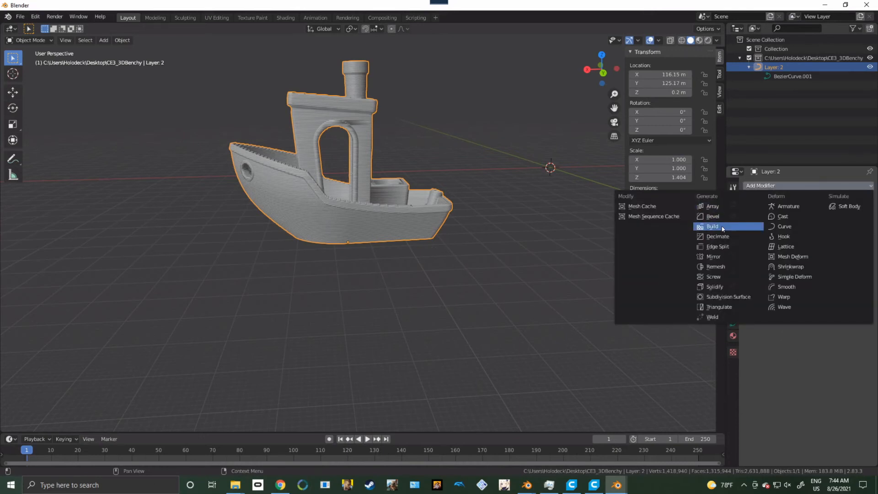
left_click(713, 227)
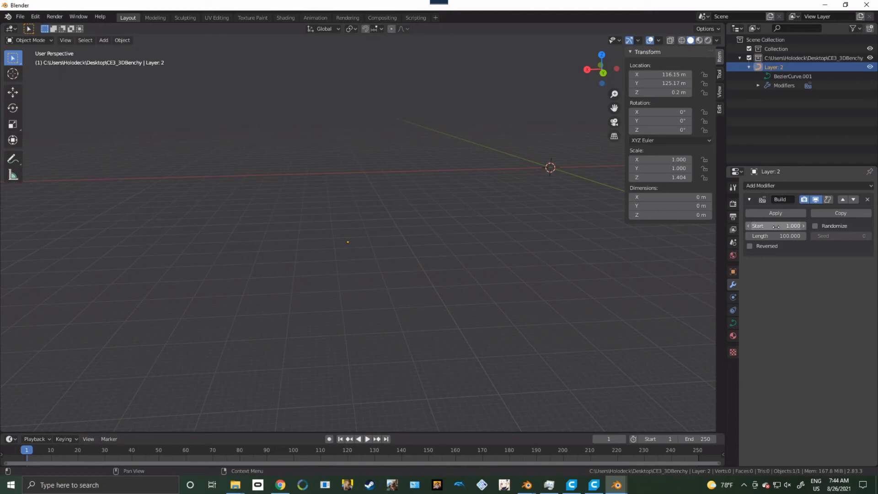
mouse_move(776, 226)
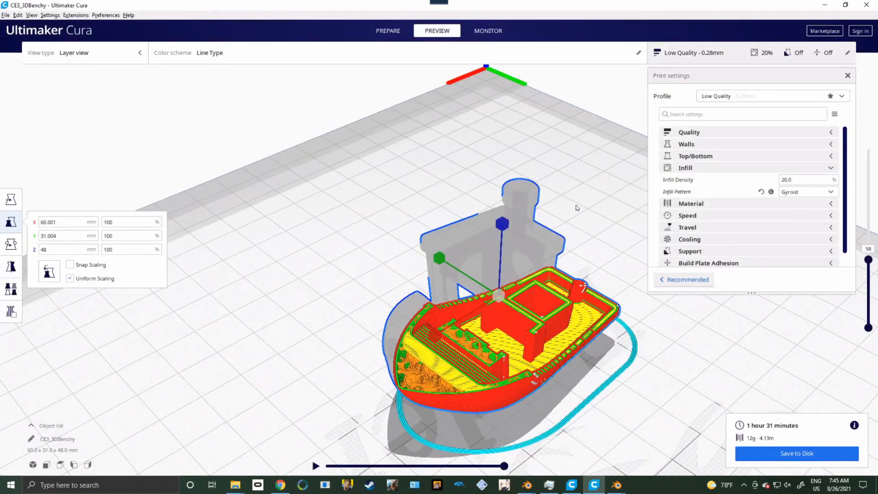
mouse_move(864, 360)
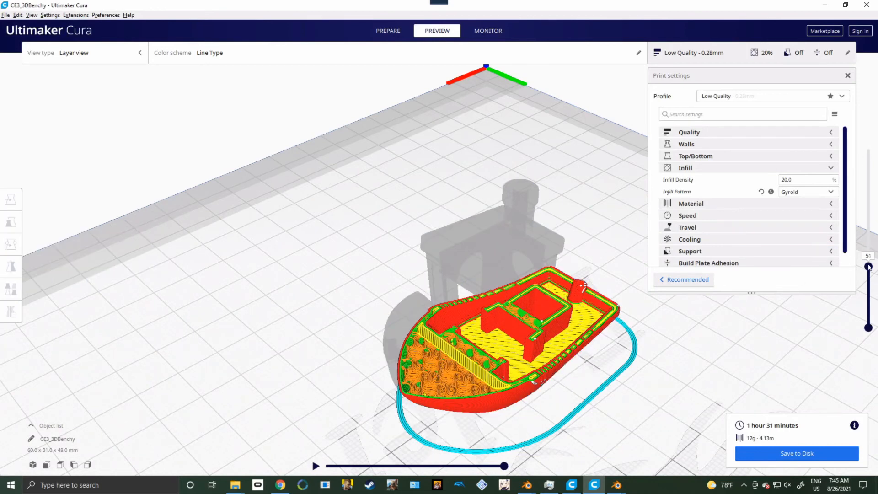
Step: Drag Cura's layer slider to preview the sliced Benchy at lower and higher layers
left_click_drag(869, 267, 869, 174)
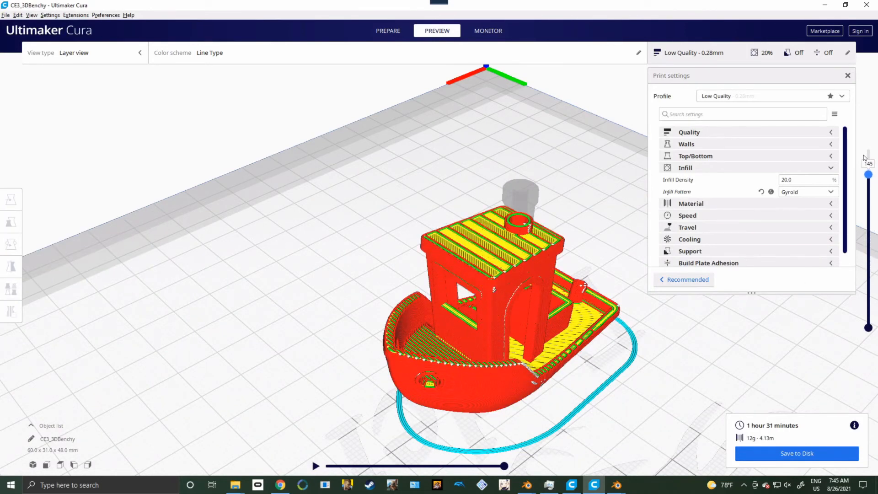
left_click_drag(869, 174, 869, 149)
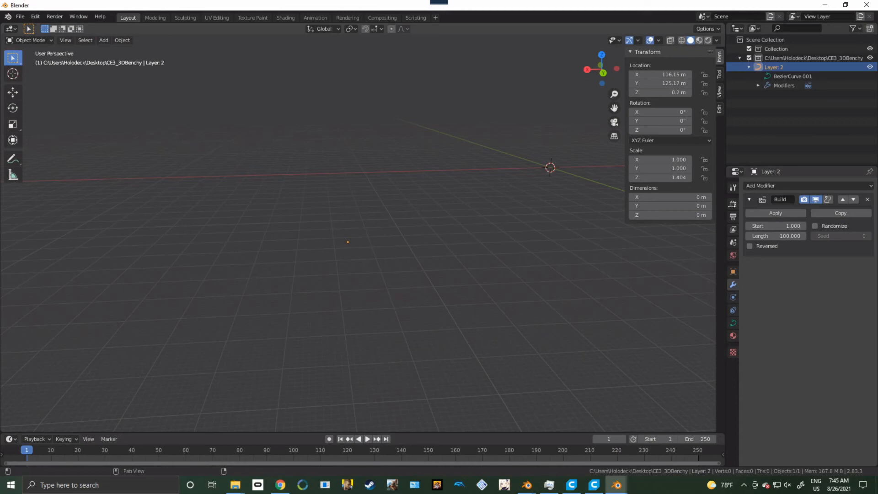
mouse_move(790, 236)
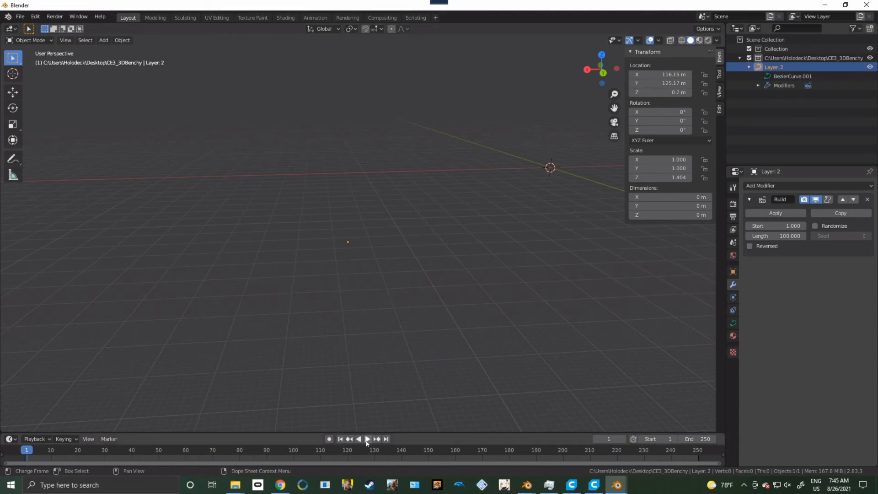
Step: Play the Build animation so the Benchy builds layer by layer to frame 50
left_click(367, 439)
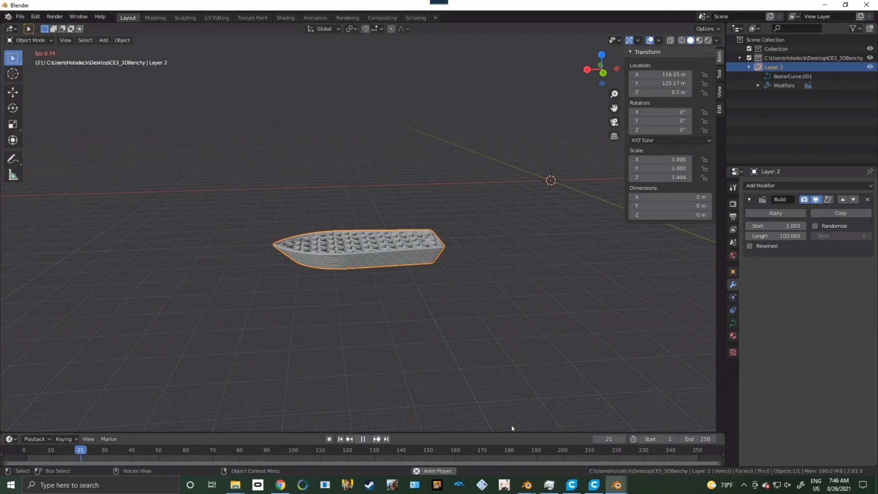
mouse_move(527, 484)
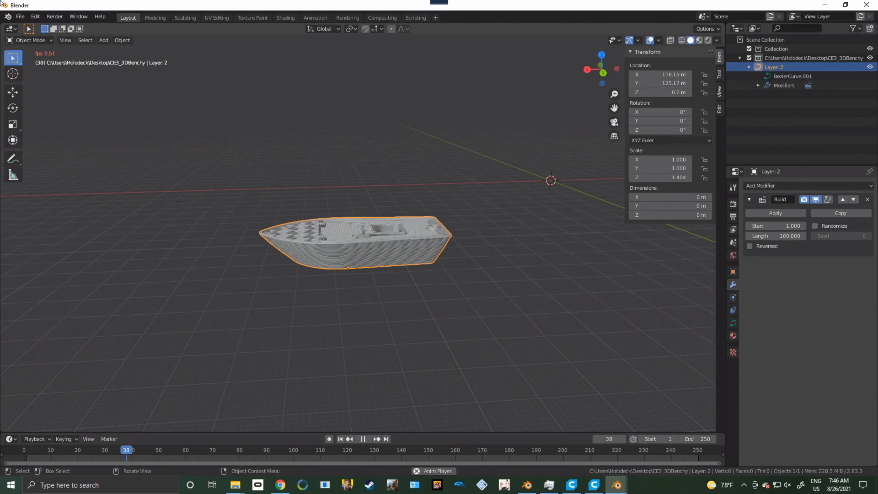
left_click(34, 16)
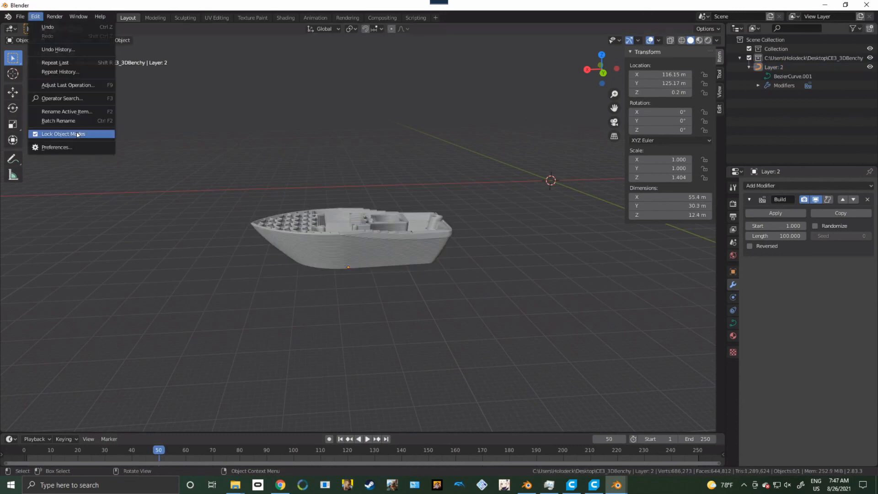
Step: Open Blender Preferences to view the Import-G-code add-on's Regex and Tqdm status
left_click(55, 147)
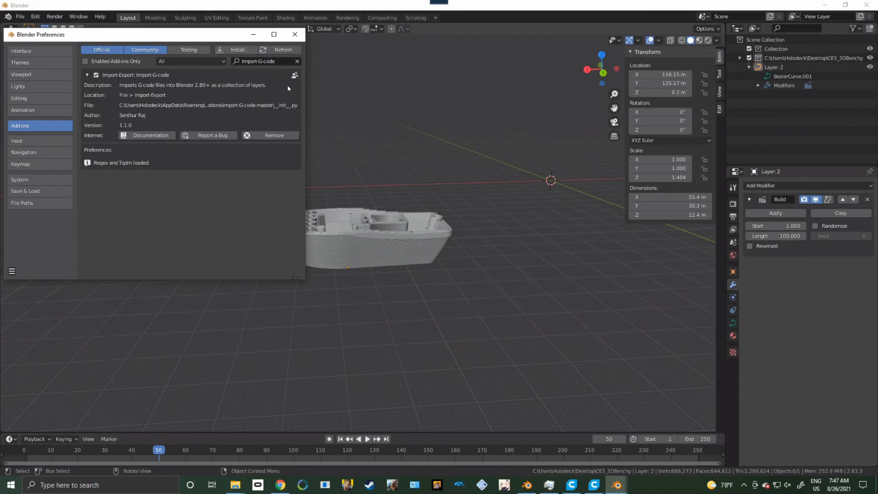
mouse_move(274, 135)
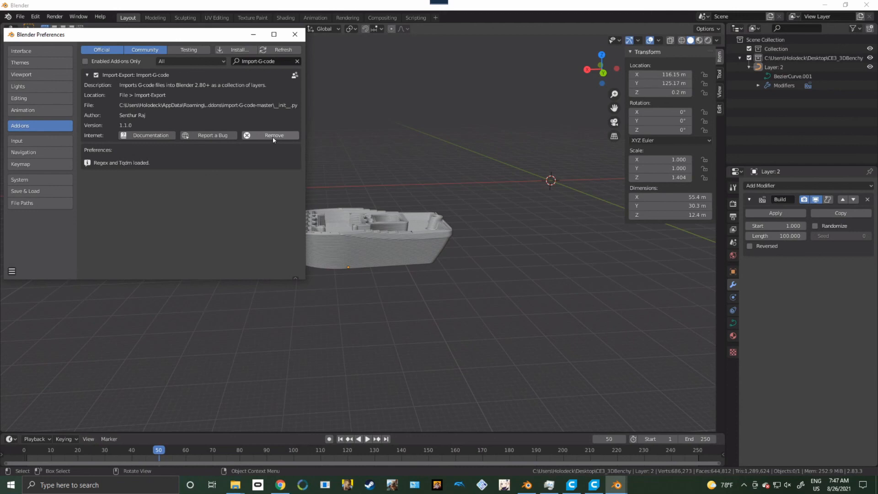
mouse_move(274, 135)
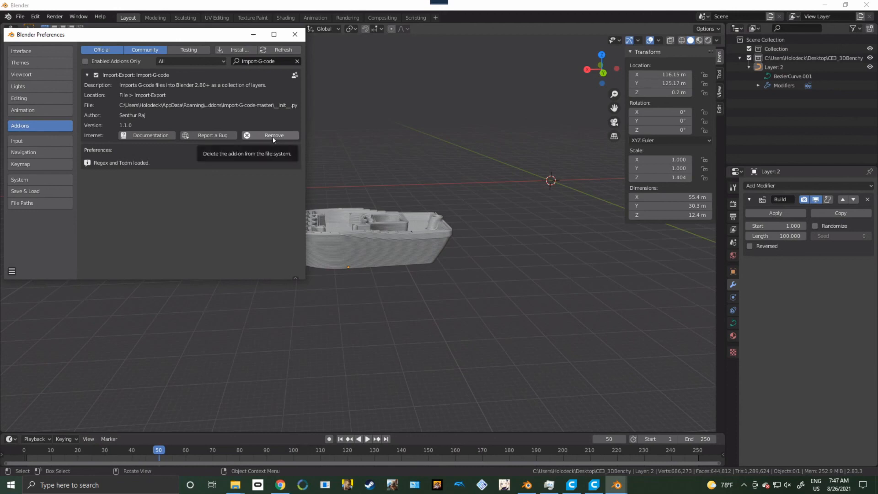